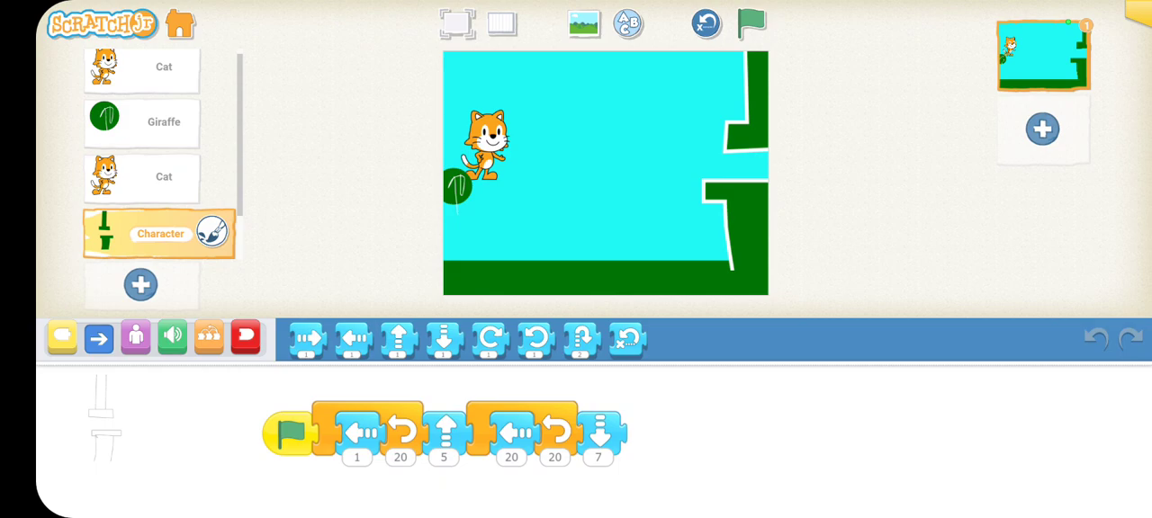
Run and stop the pipe game three times, then return to the My Projects list
left_click(750, 24)
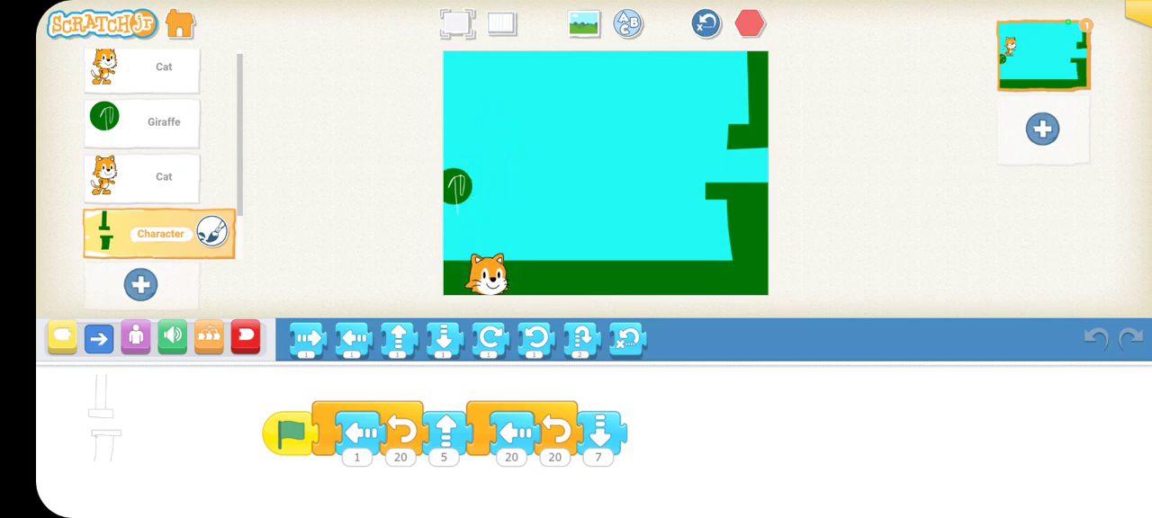
left_click(750, 23)
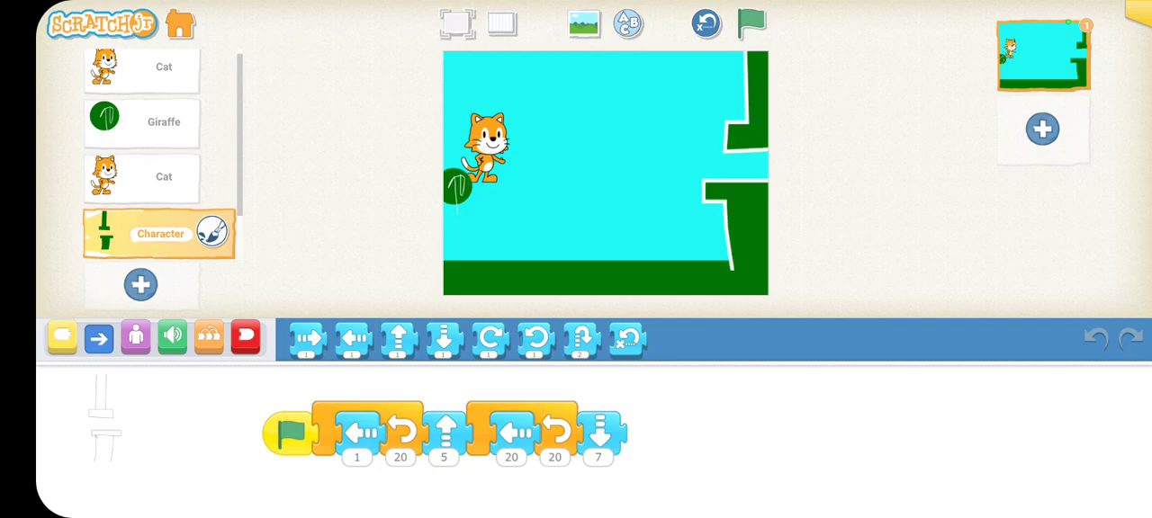
left_click(751, 23)
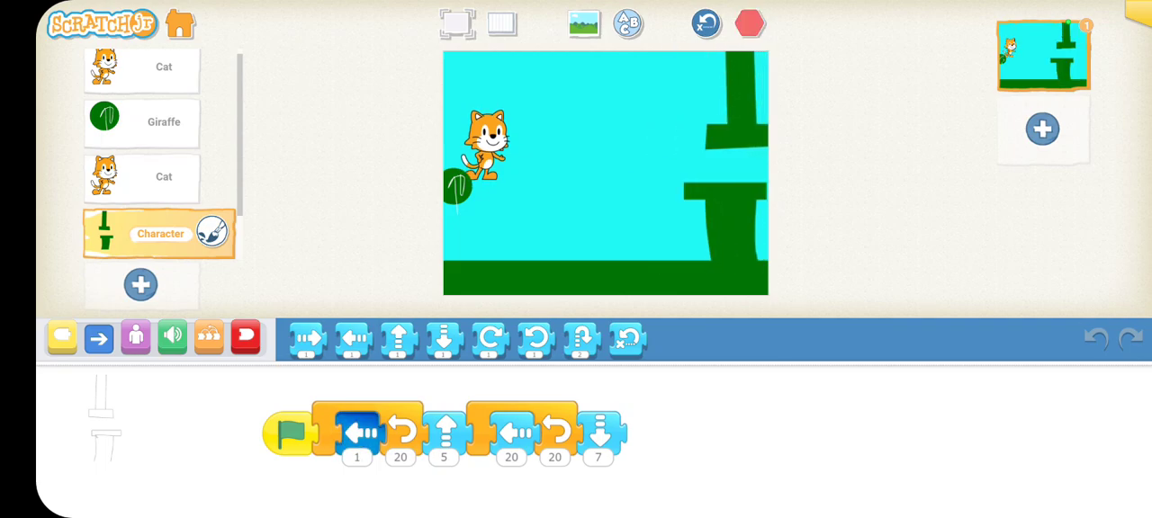
left_click(751, 23)
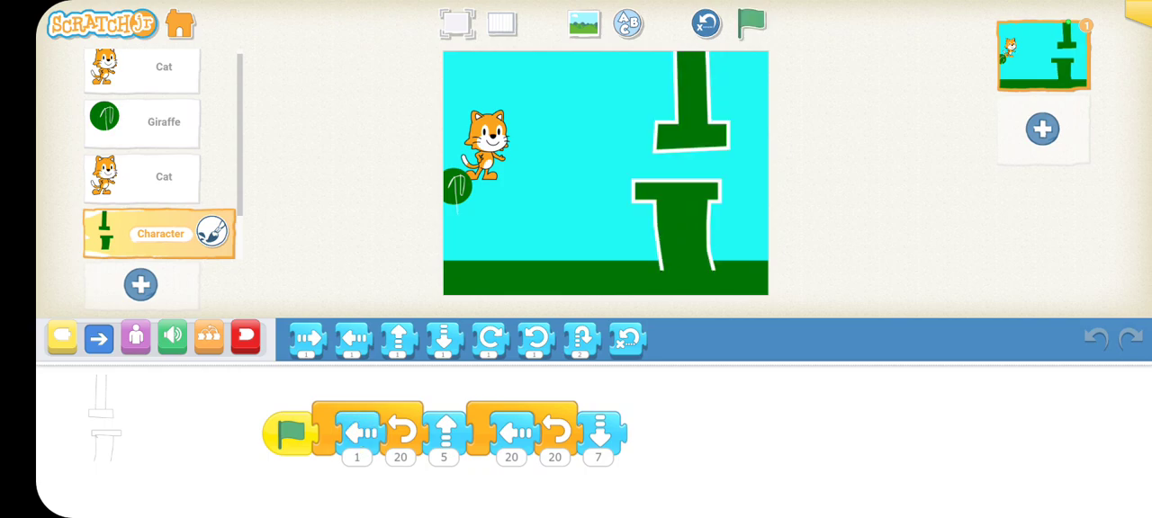
left_click(751, 23)
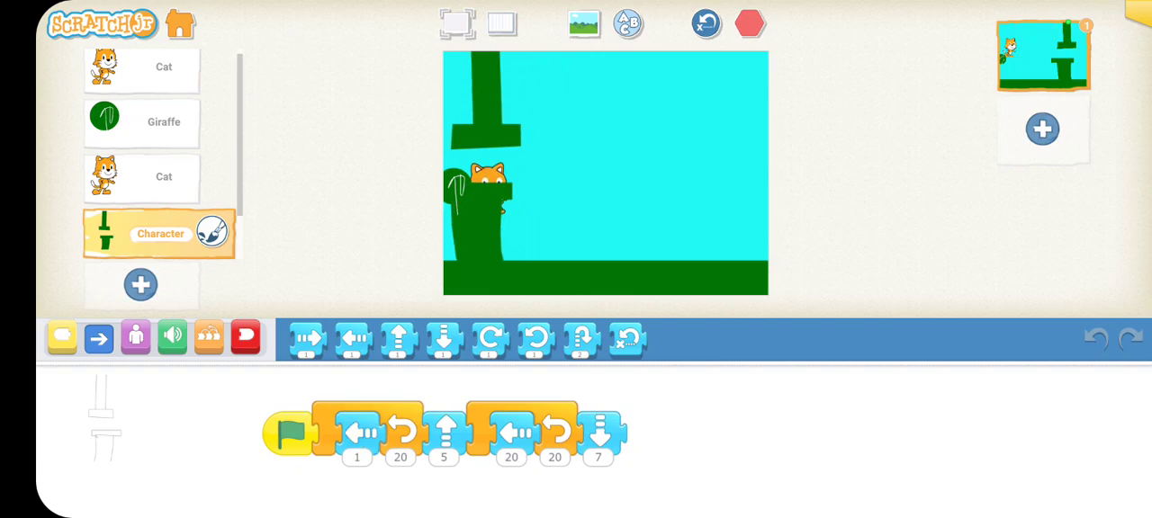
left_click(751, 23)
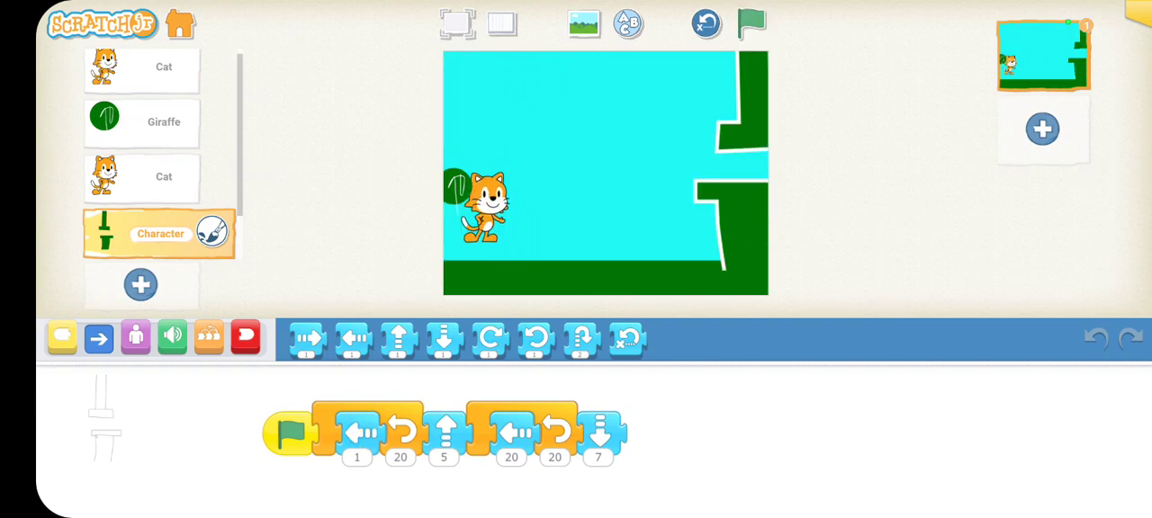
left_click(179, 23)
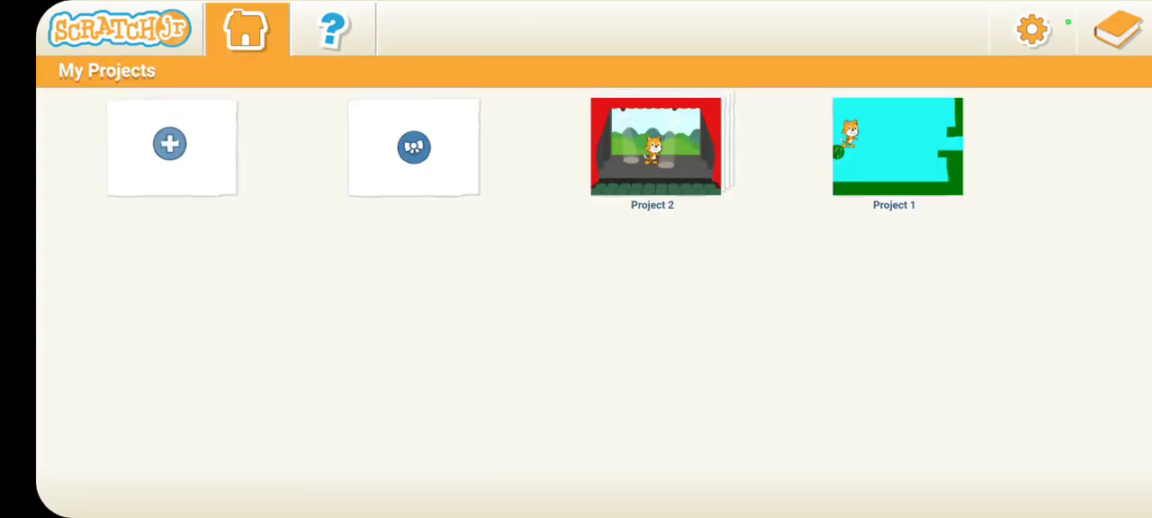
Reopen Project 1 and select the second Cat character to view its script
left_click(893, 147)
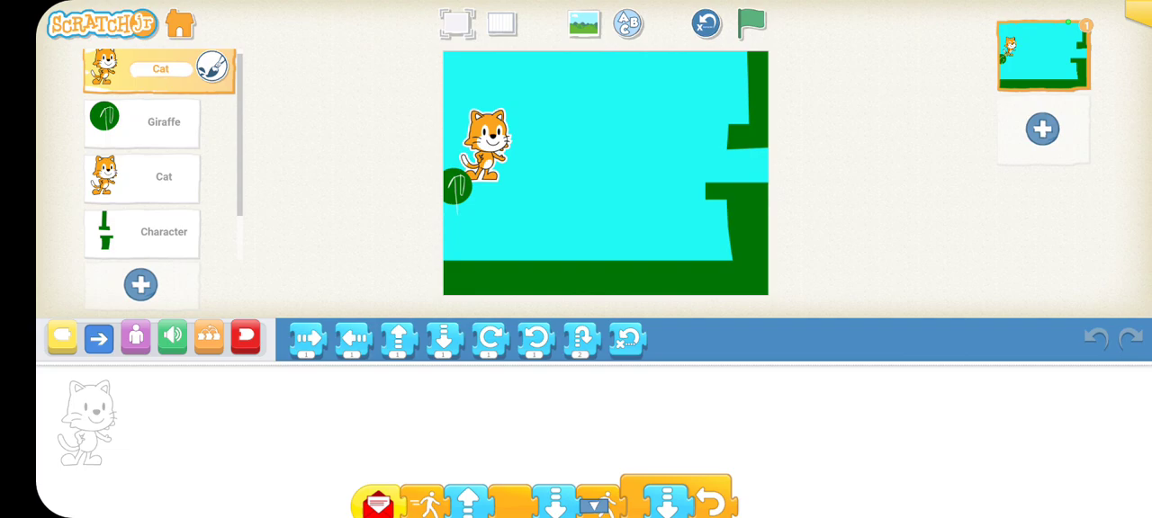
left_click(141, 177)
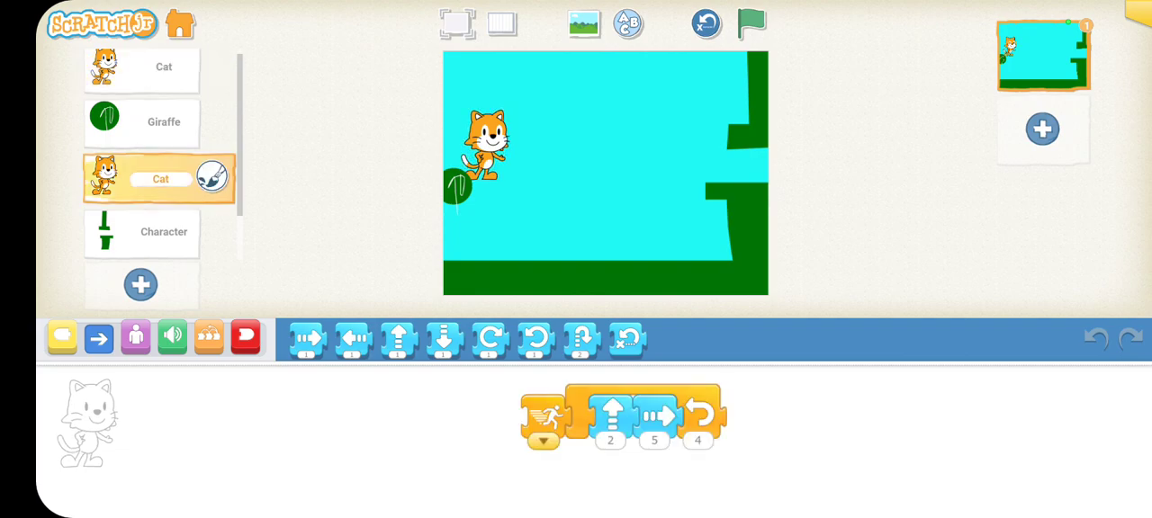
left_click(751, 23)
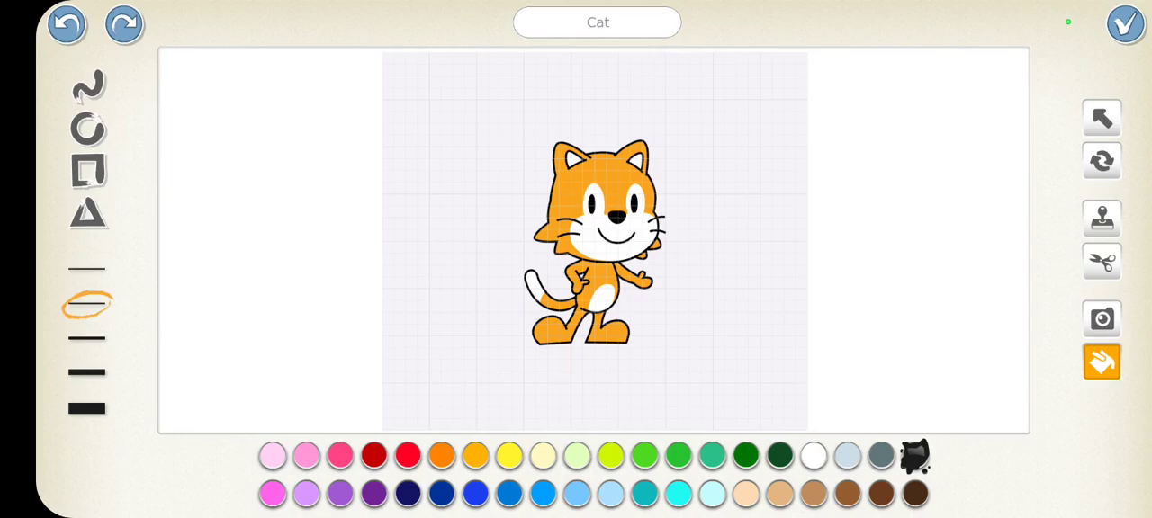
Rotate the cat drawing onto its side in the paint editor and save it
left_click(87, 85)
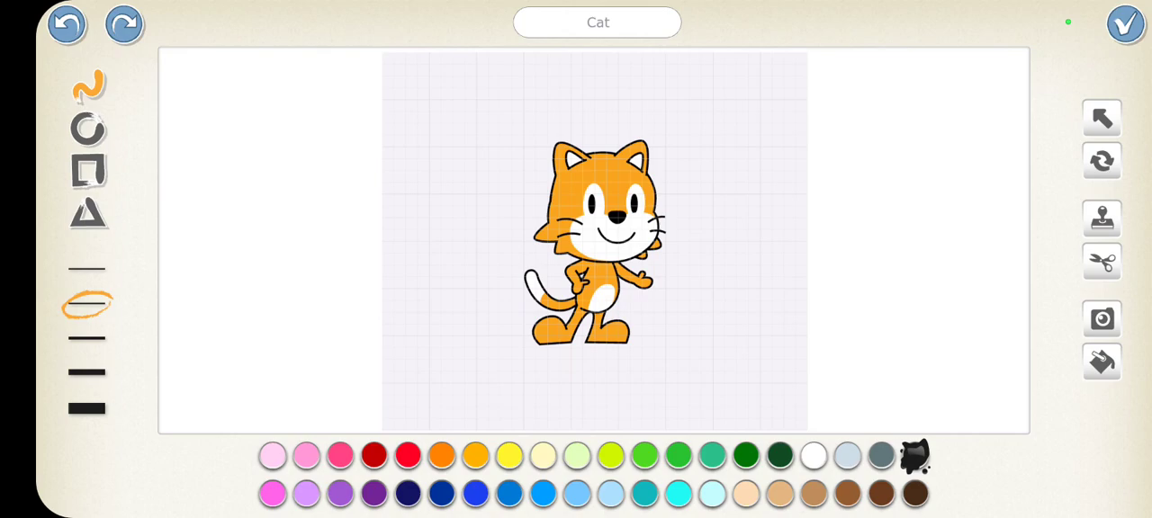
left_click(1101, 118)
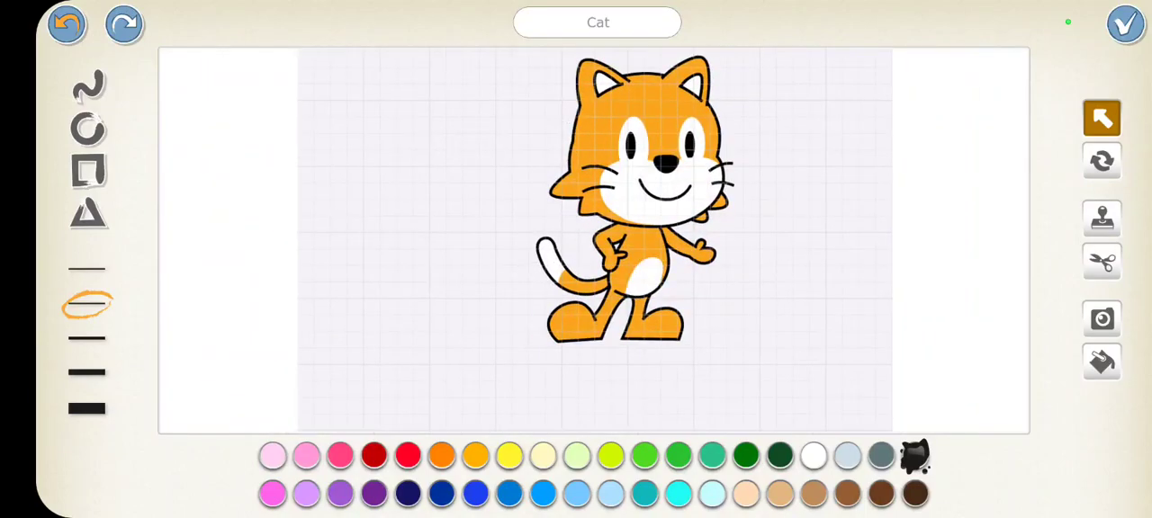
left_click(1101, 261)
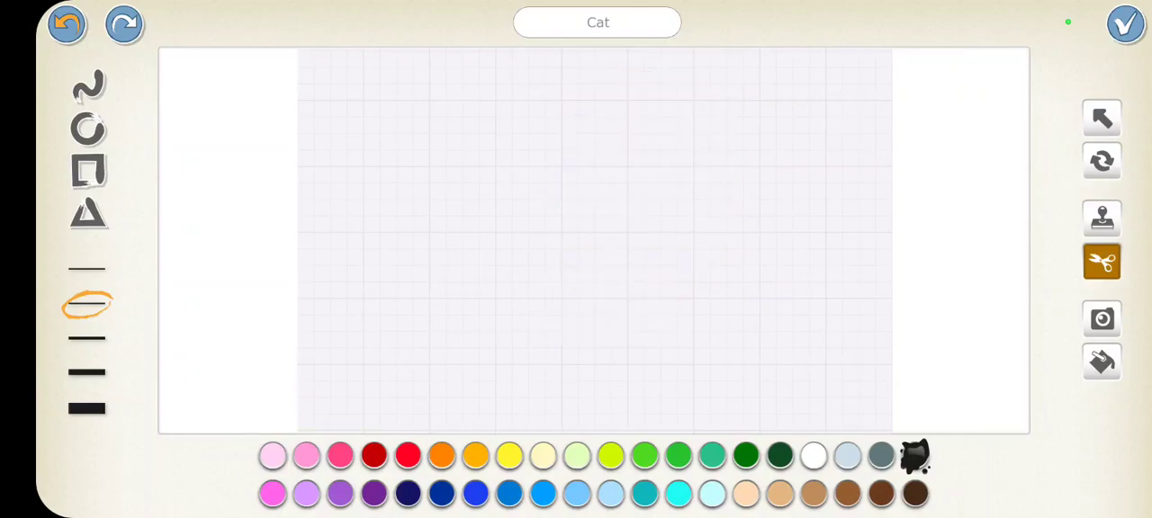
left_click(123, 23)
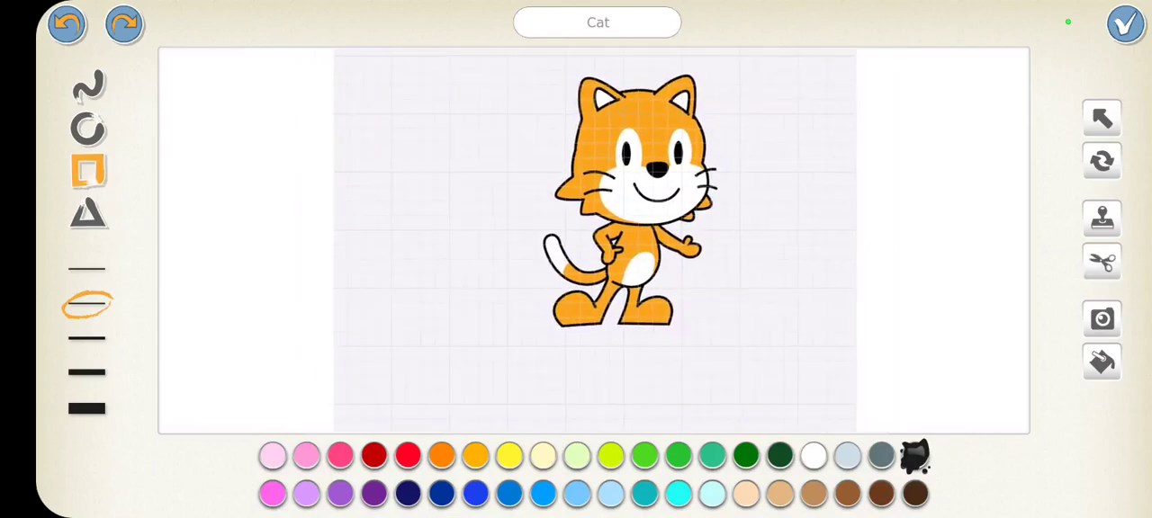
left_click(1101, 361)
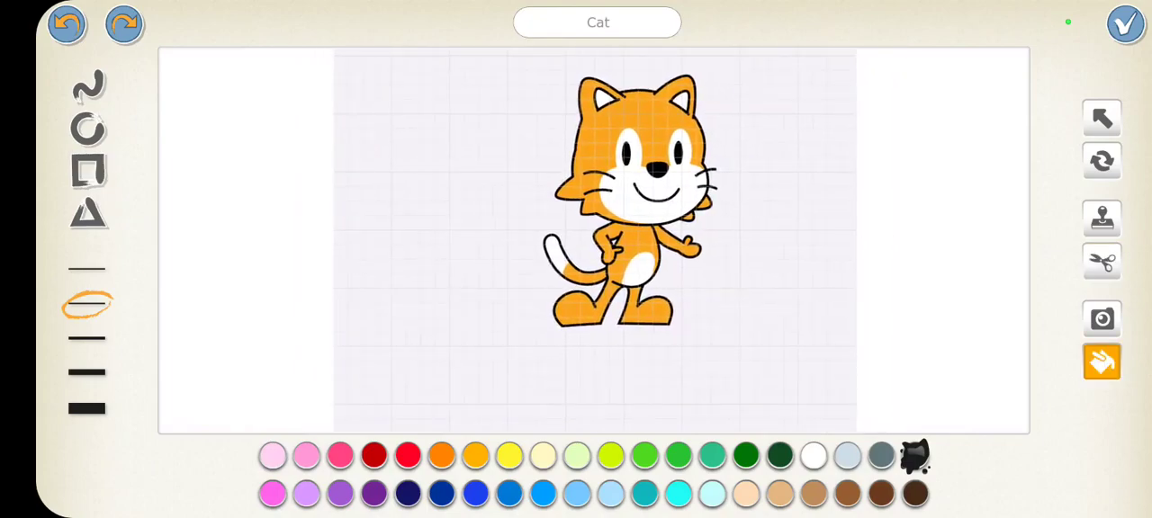
left_click(1103, 161)
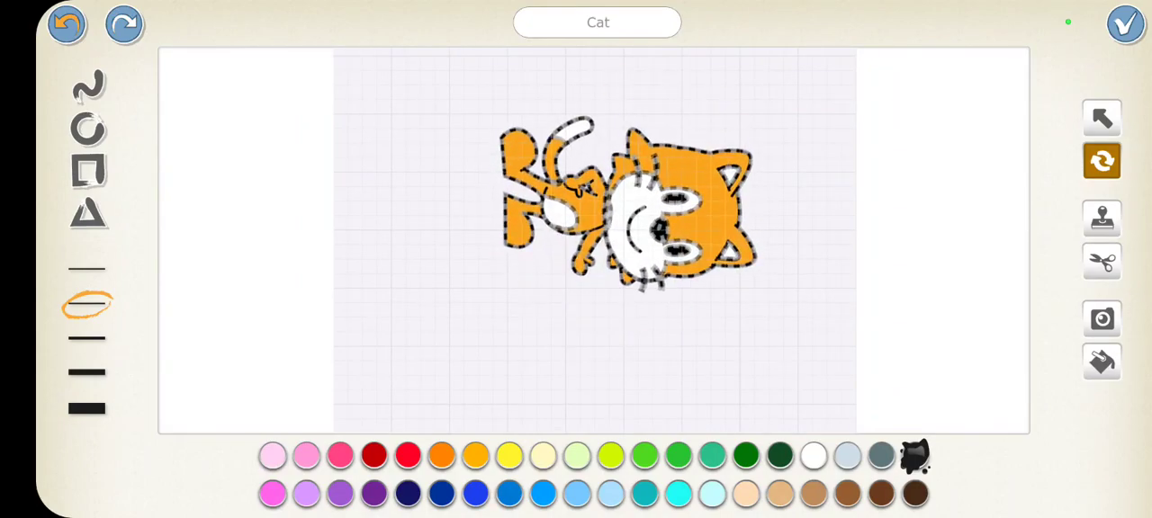
left_click(1125, 23)
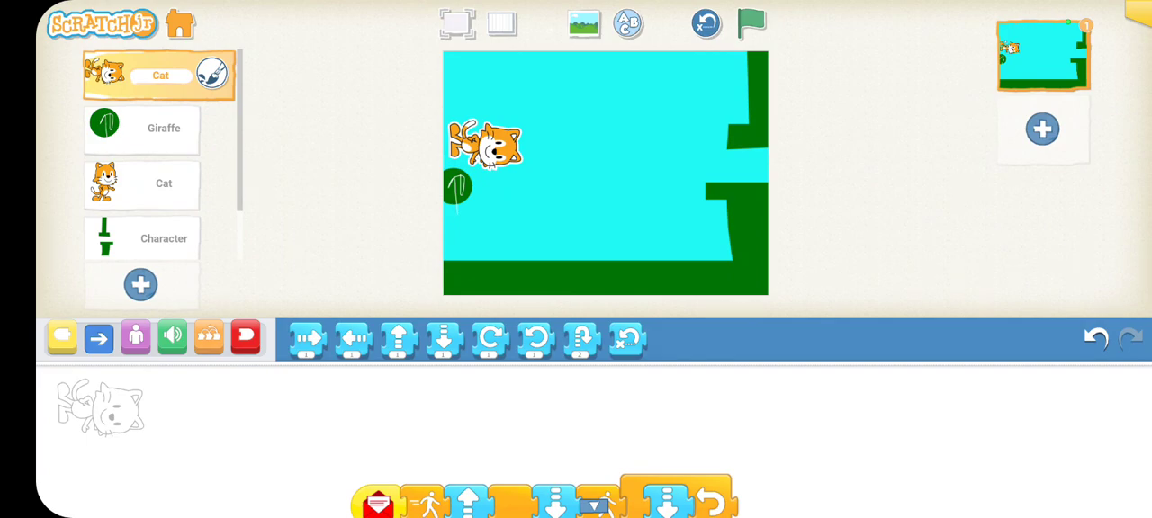
left_click(752, 23)
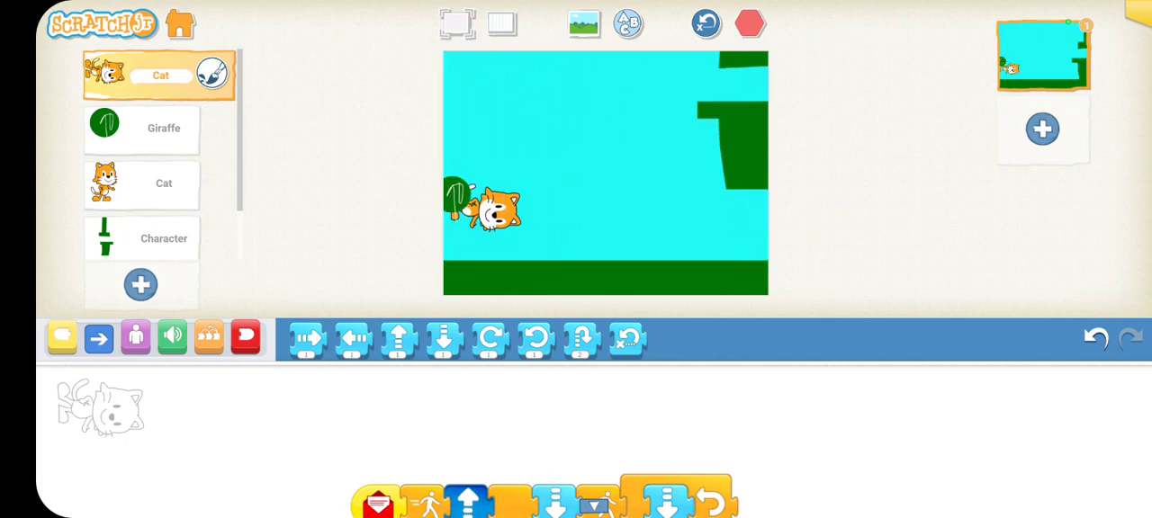
left_click(179, 24)
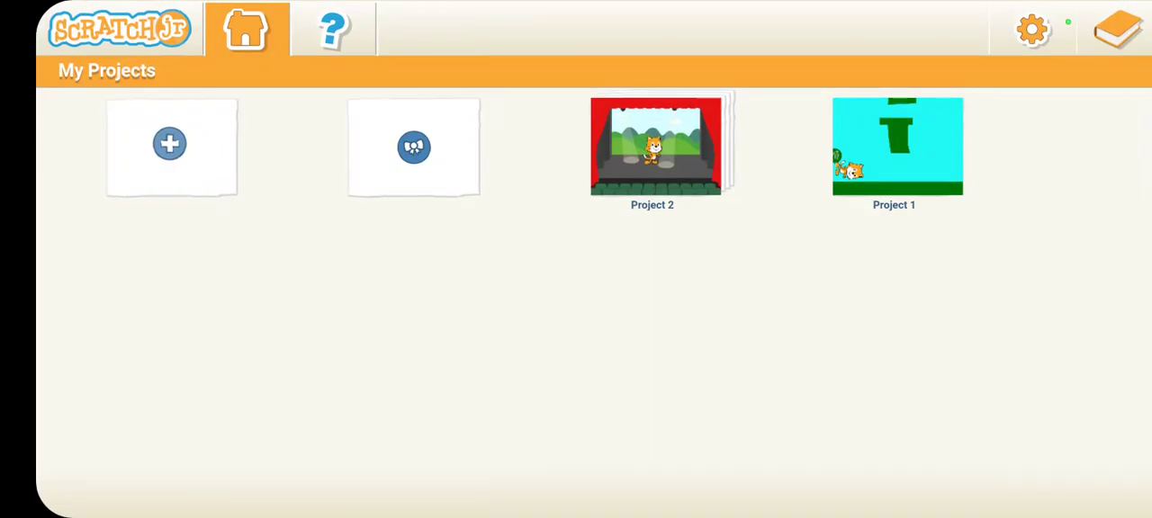
left_click(893, 146)
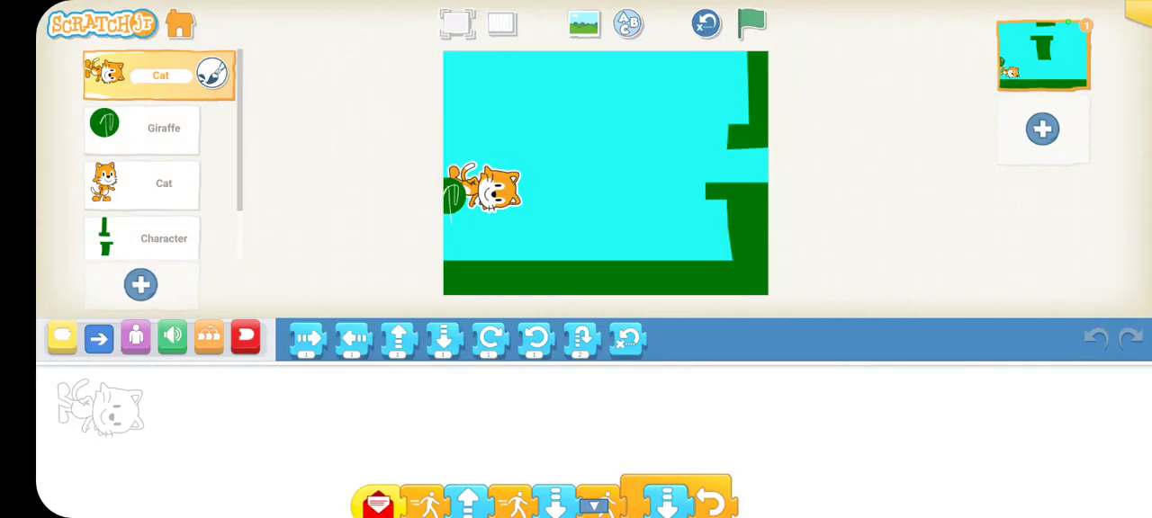
left_click(752, 24)
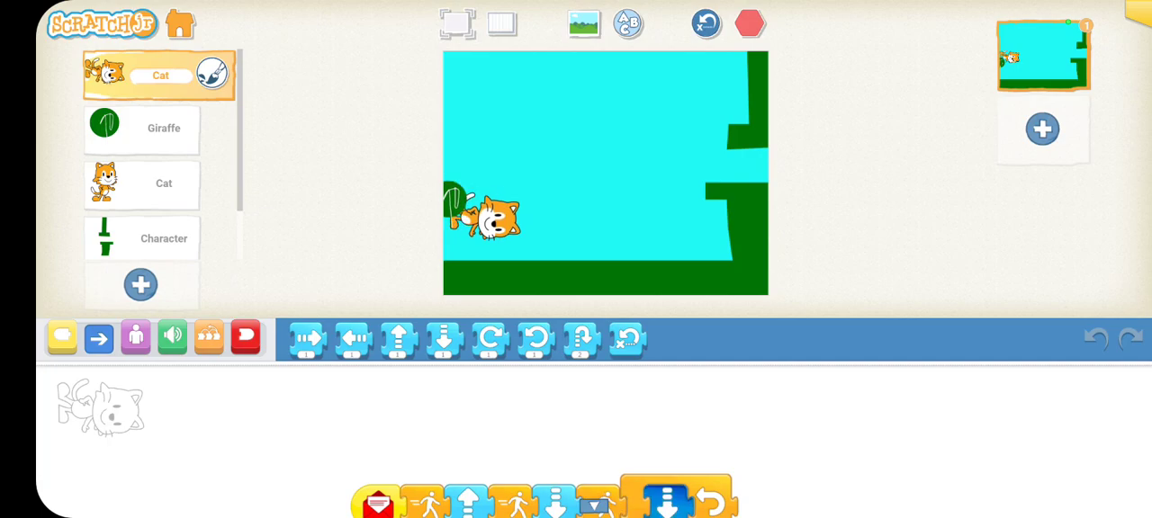
left_click(751, 23)
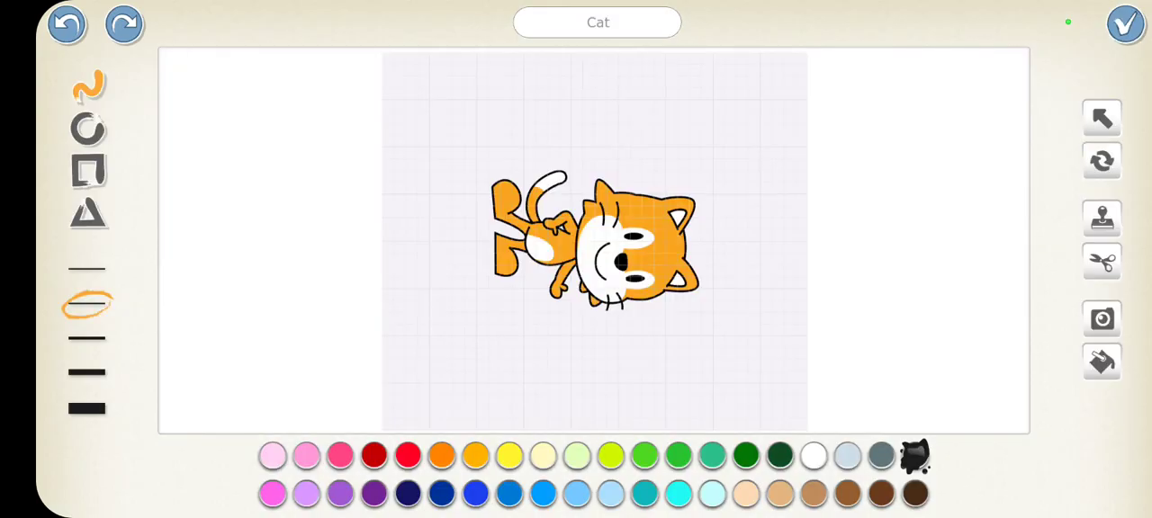
left_click(1125, 23)
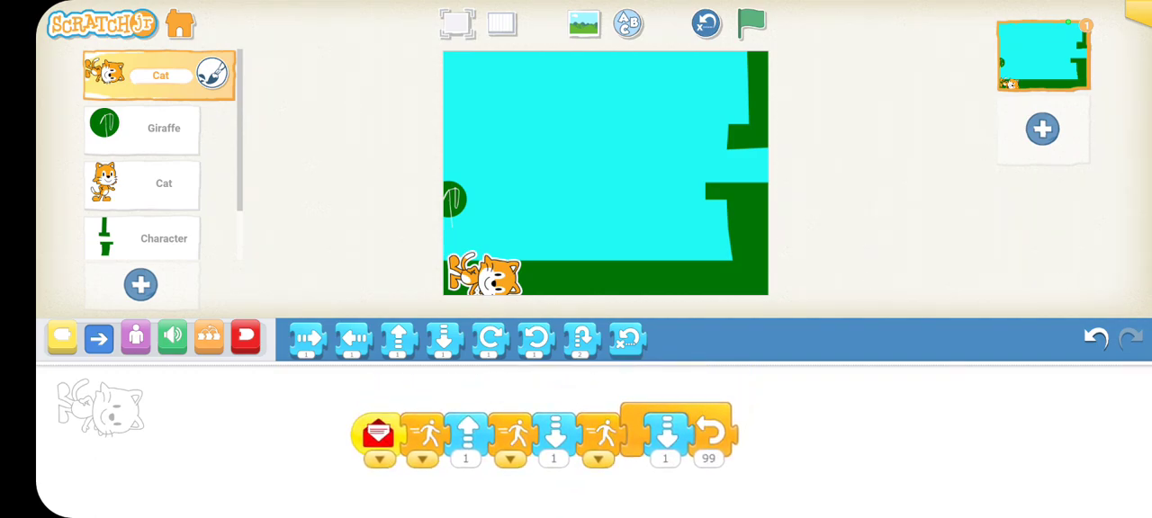
Adjust and test the cat's rise amount, then add a second page
left_click(466, 459)
type("5")
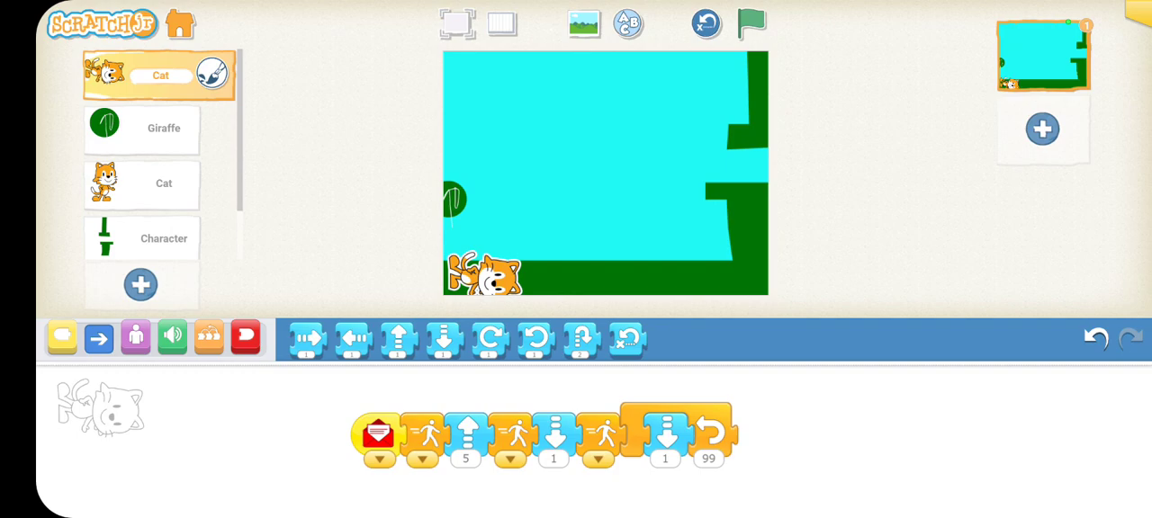
left_click(751, 23)
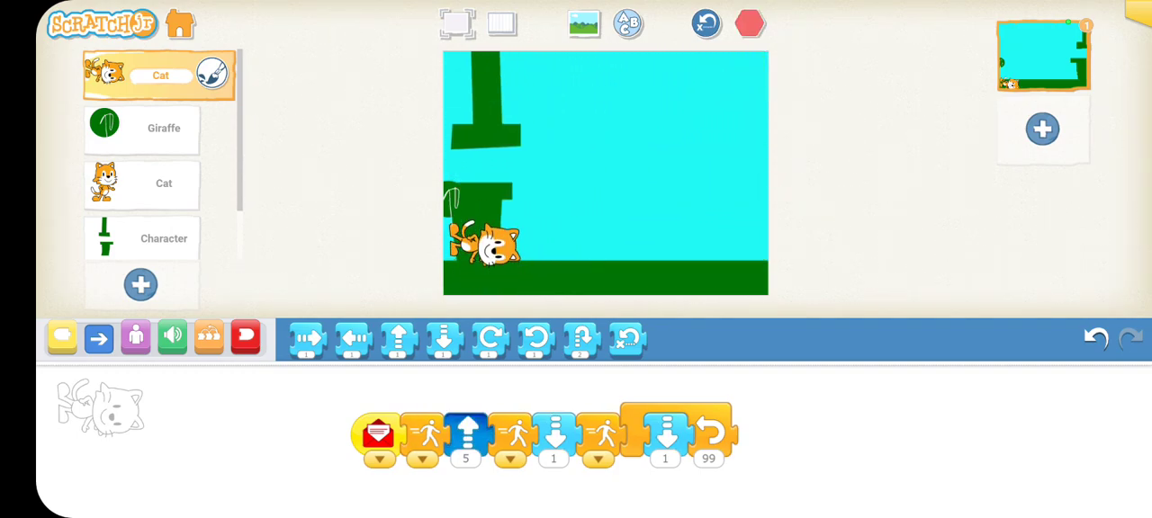
left_click(751, 24)
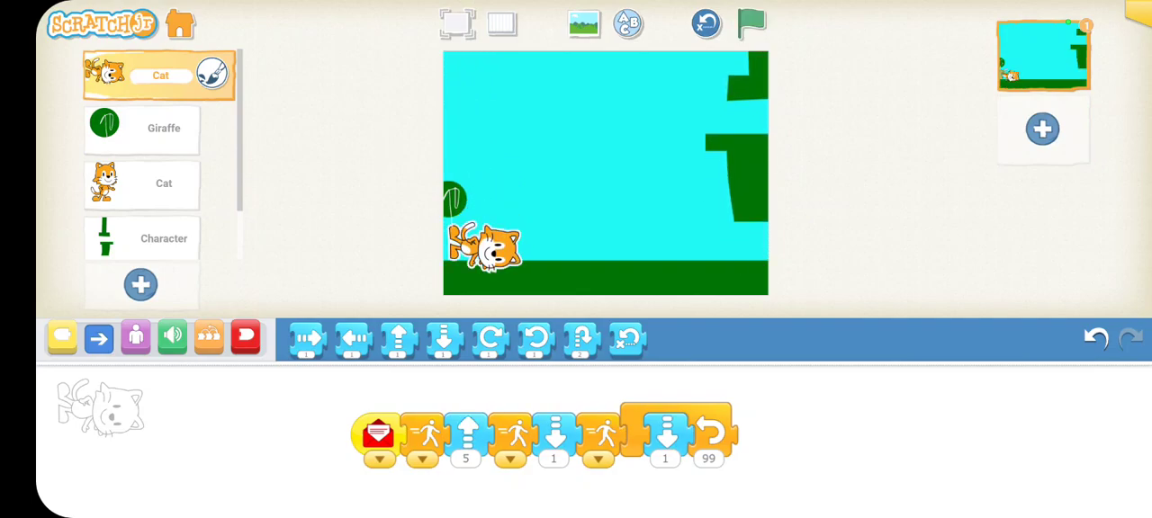
left_click(751, 23)
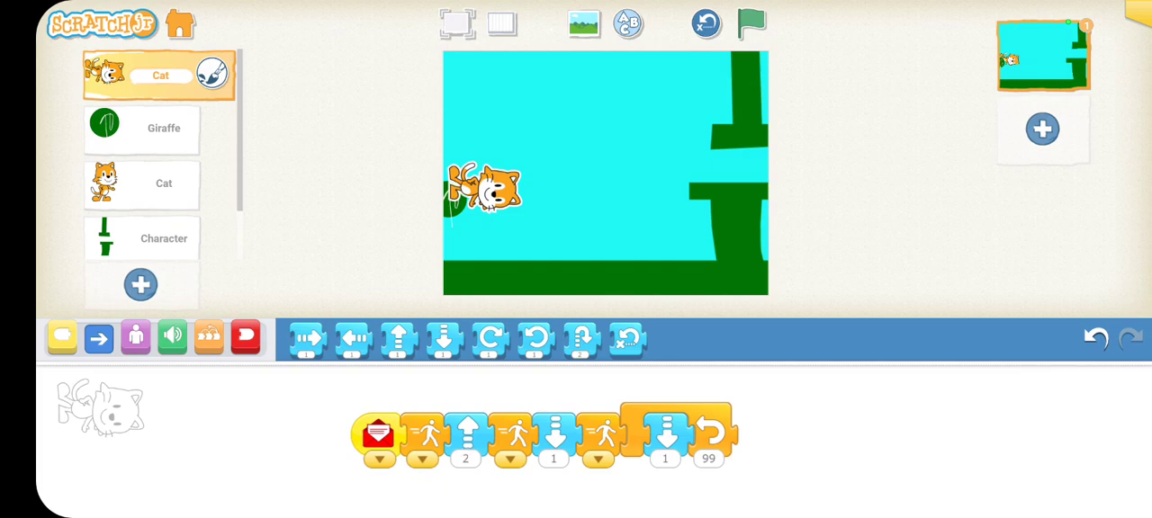
left_click(751, 23)
type("3")
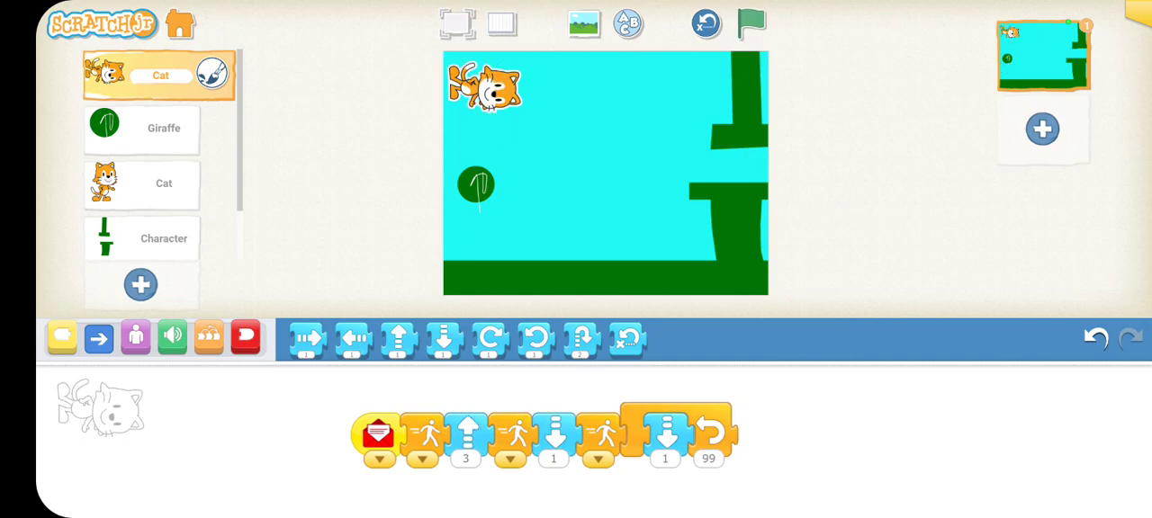
left_click(141, 237)
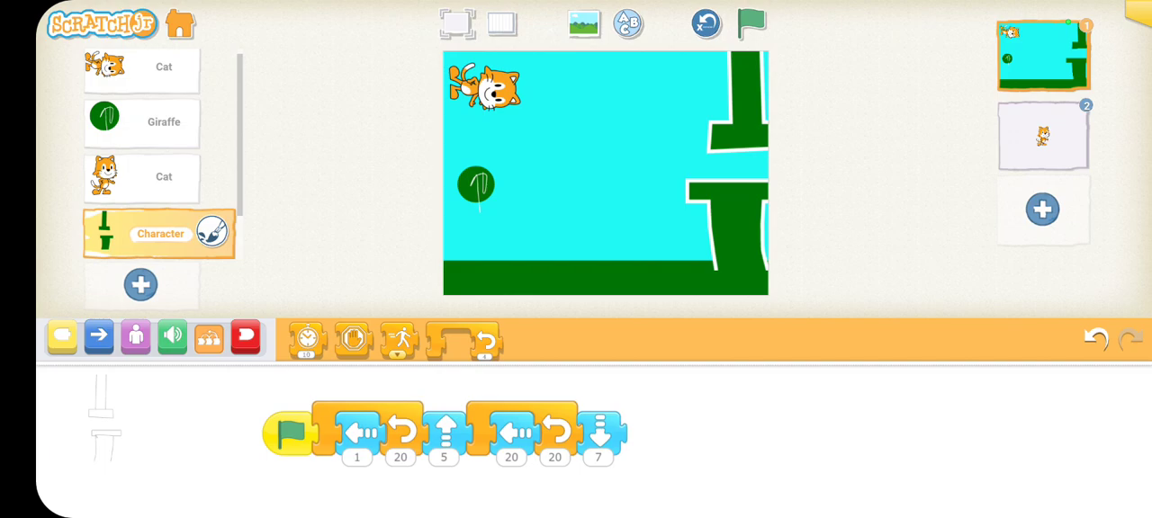
Add the hand-drawn YOU WIN sign from the character library to the stage
left_click(583, 24)
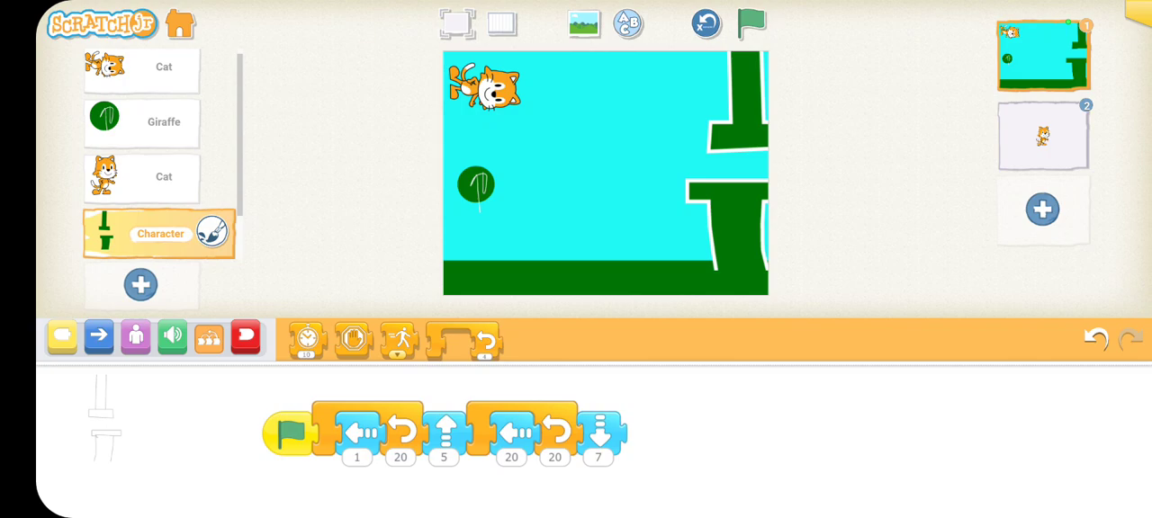
left_click(212, 233)
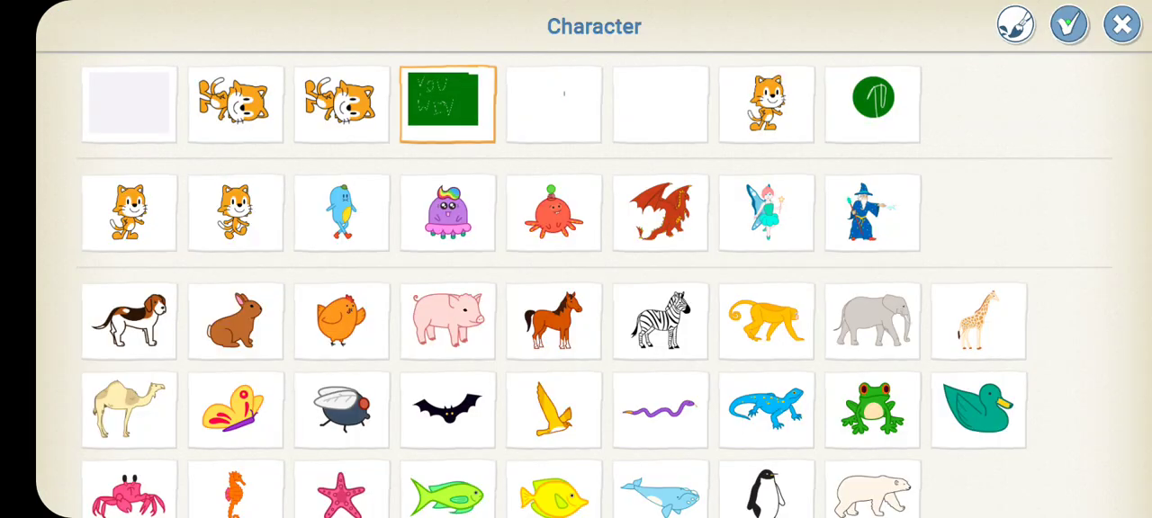
left_click(1068, 25)
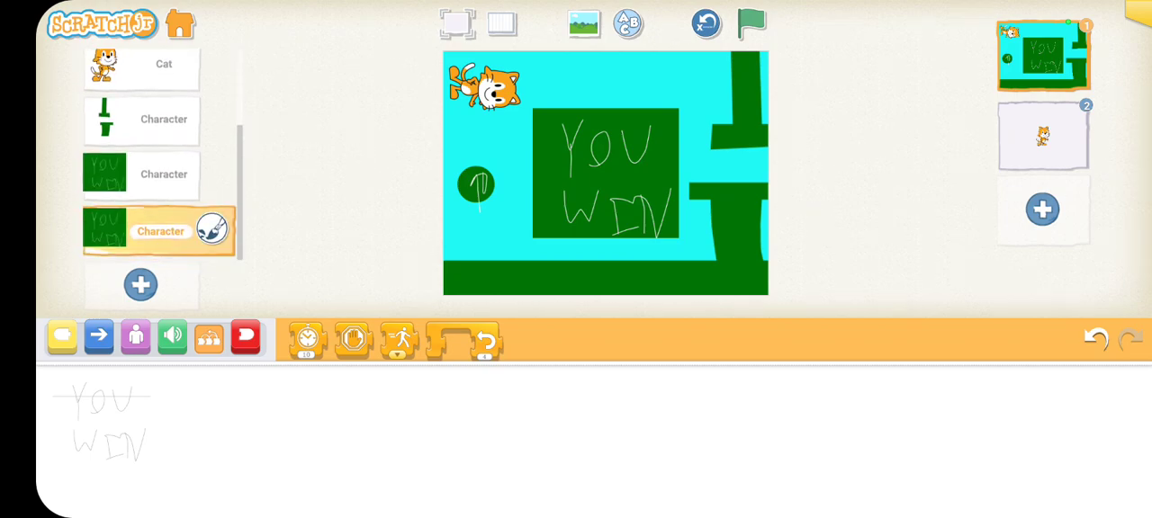
Delete the extra YOU WIN copy and test the sign's size action
left_click(141, 75)
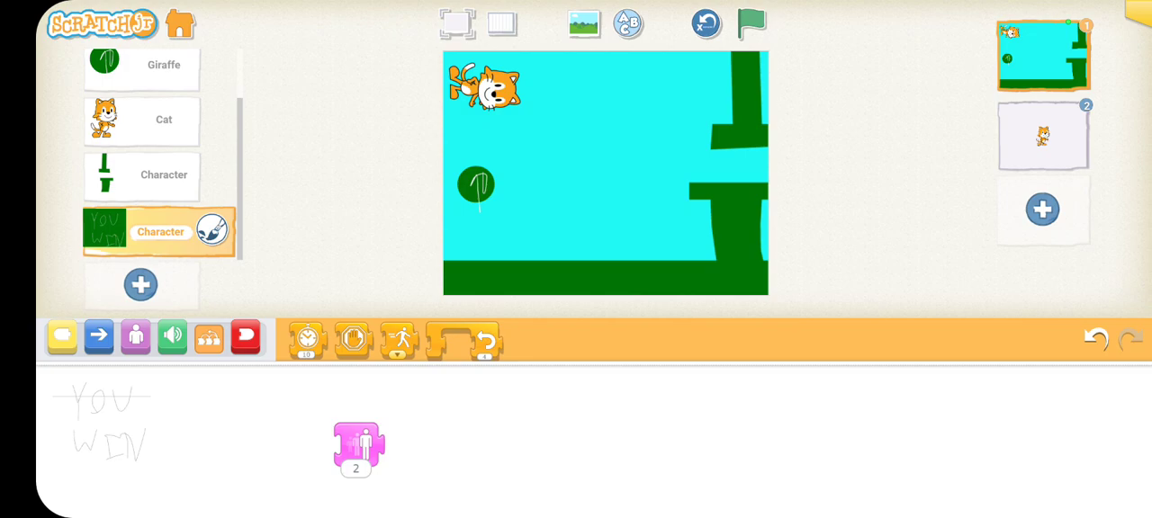
left_click(751, 23)
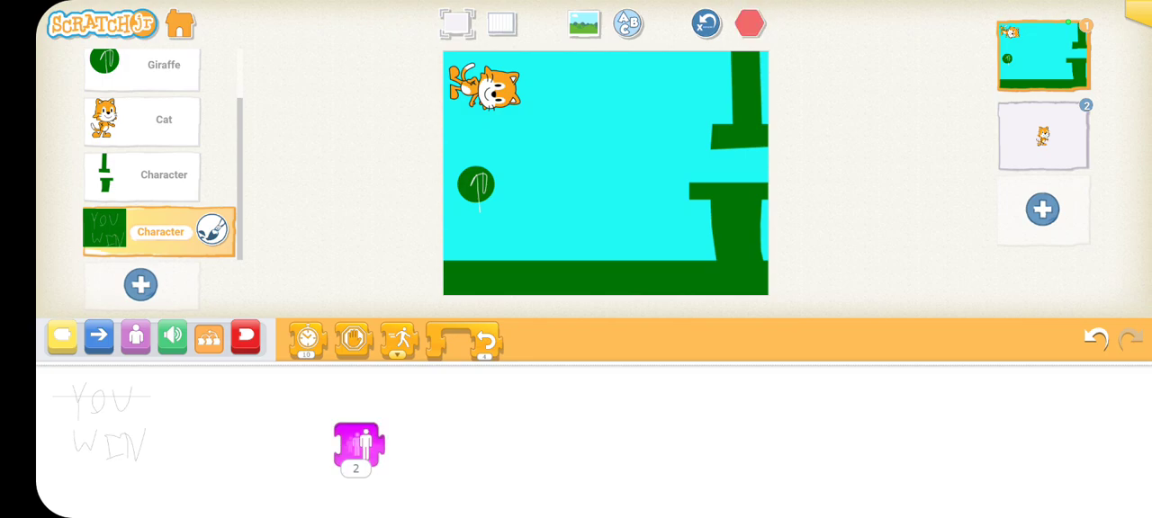
left_click(749, 23)
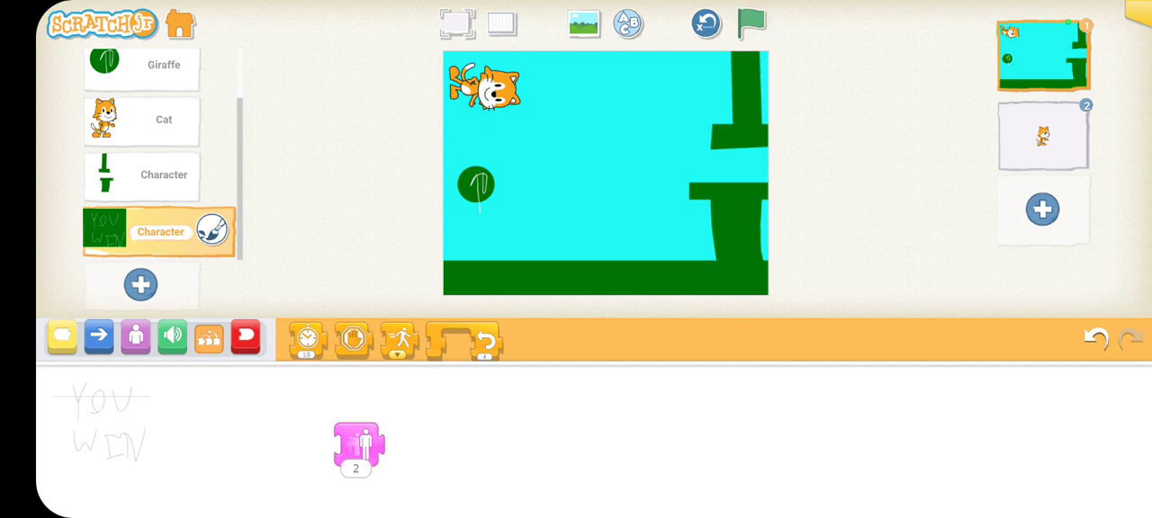
Move the size block aside from the show block, then browse end and control blocks
left_click(135, 335)
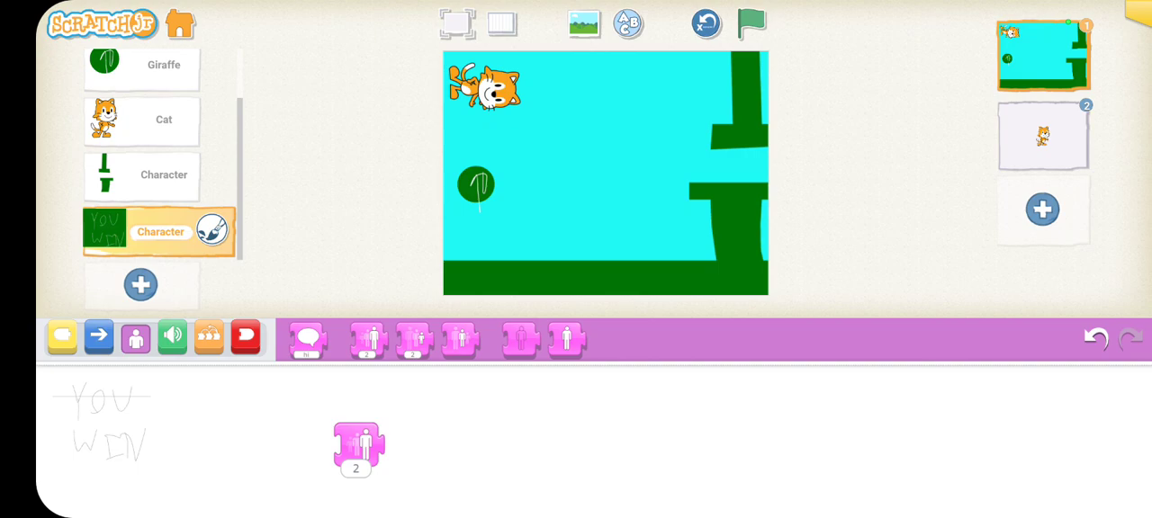
mouse_move(368, 339)
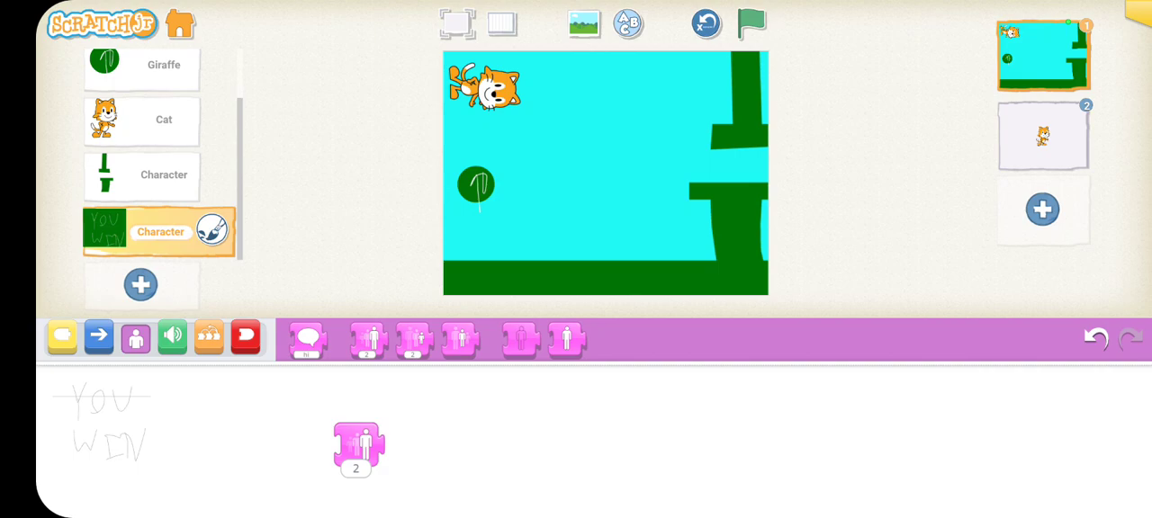
mouse_move(414, 339)
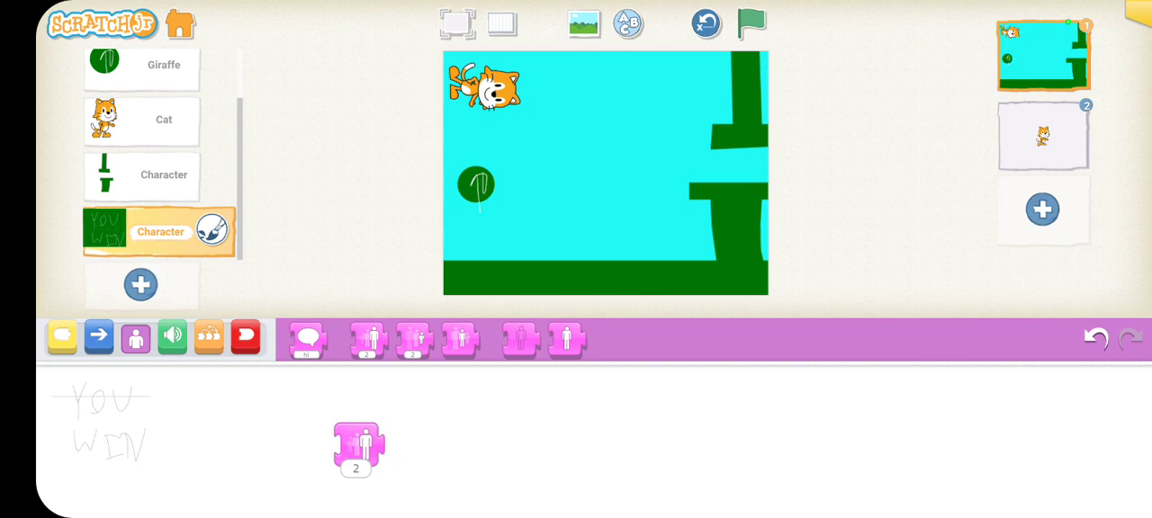
mouse_move(566, 339)
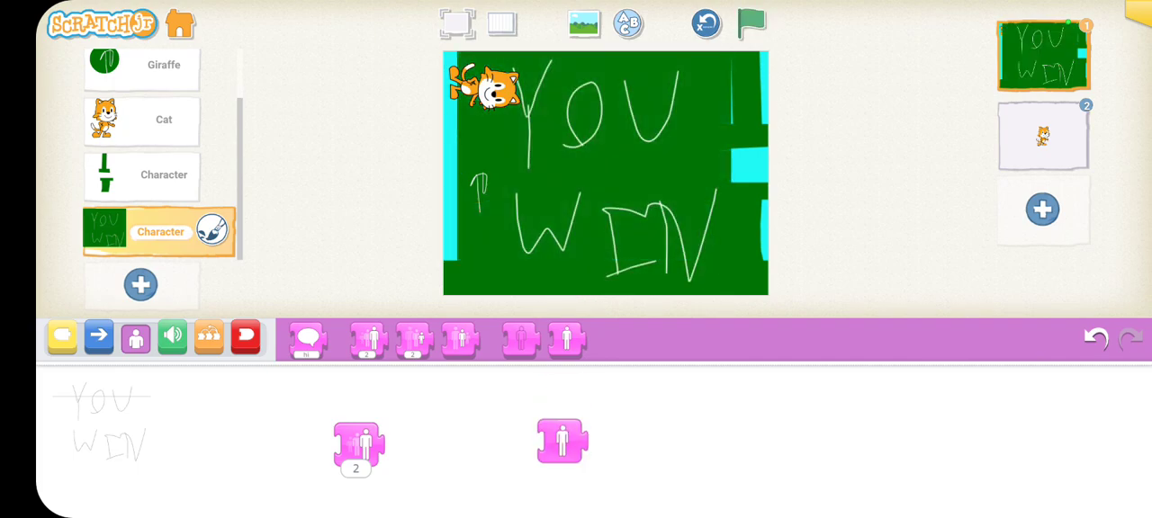
mouse_move(367, 339)
type("1")
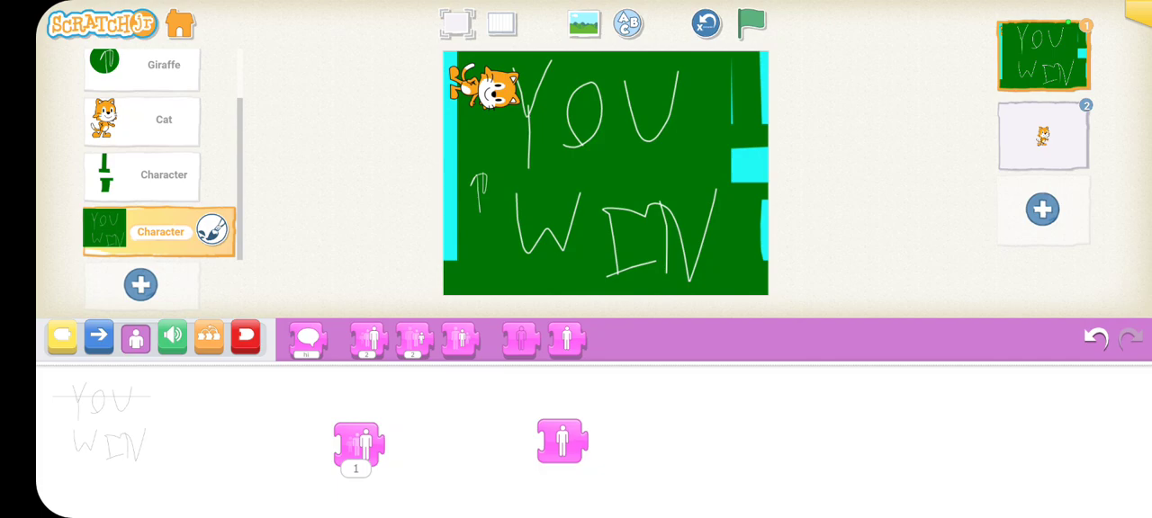
left_click_drag(358, 450, 646, 353)
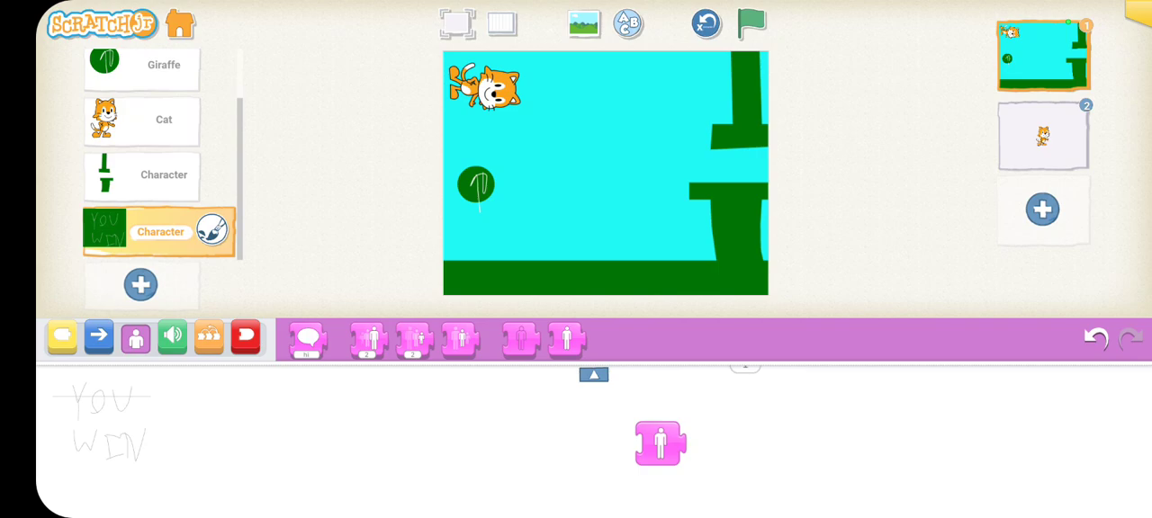
left_click(245, 338)
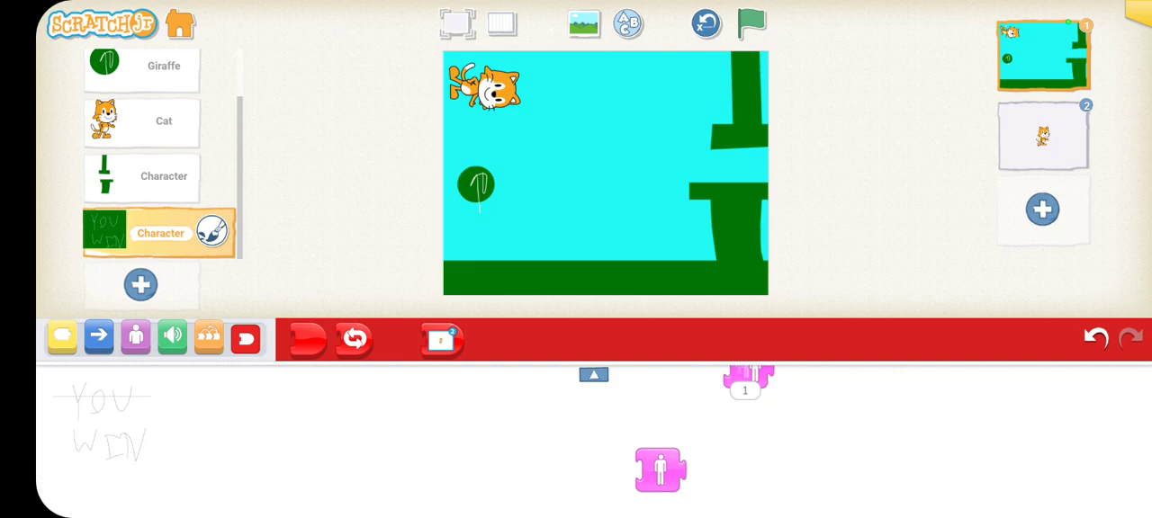
left_click(440, 340)
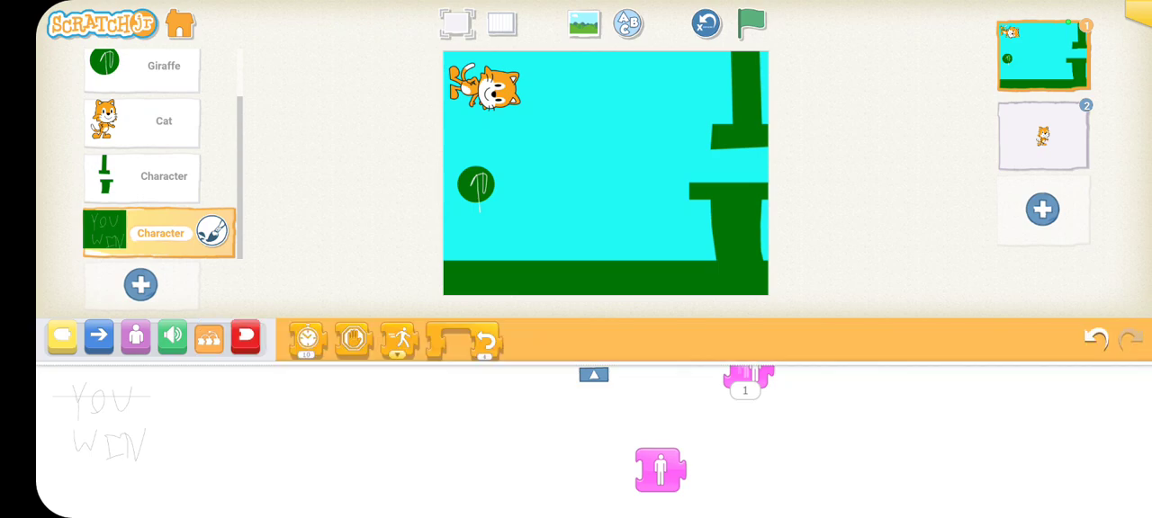
left_click(142, 177)
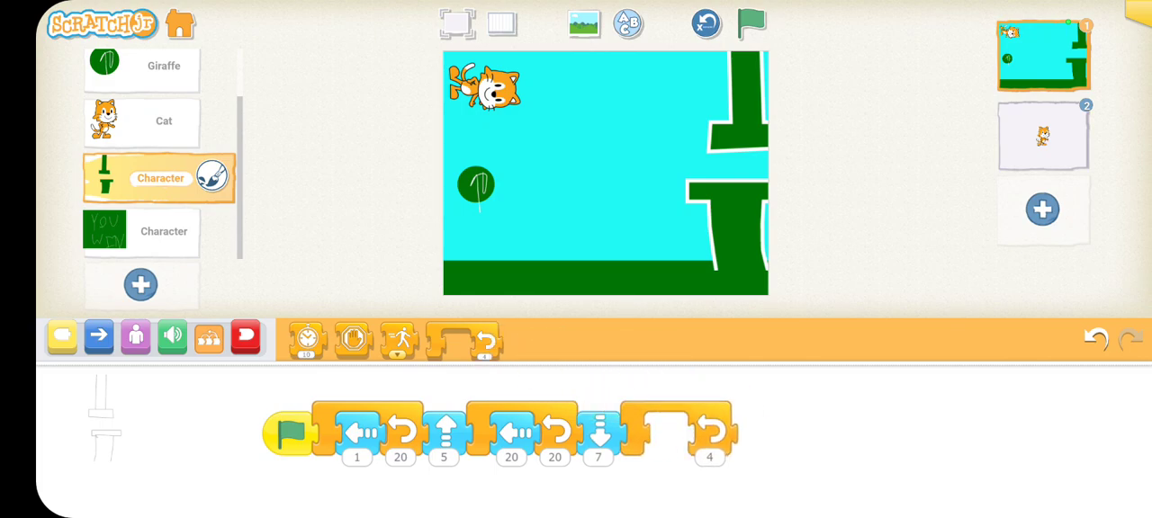
Add a Move Left 20 block to the pipes' loop and test it three times
left_click(98, 336)
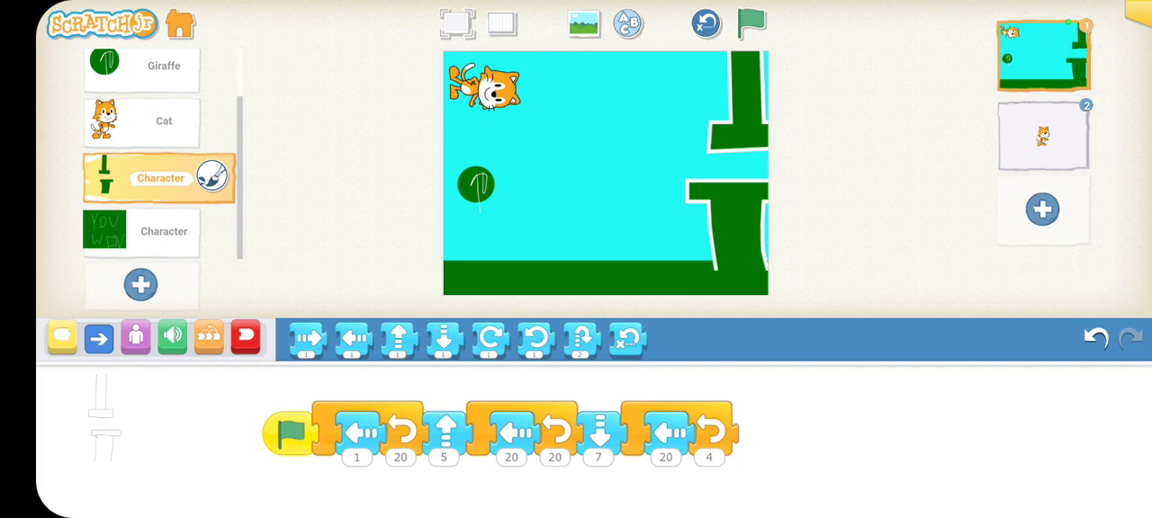
mouse_move(536, 339)
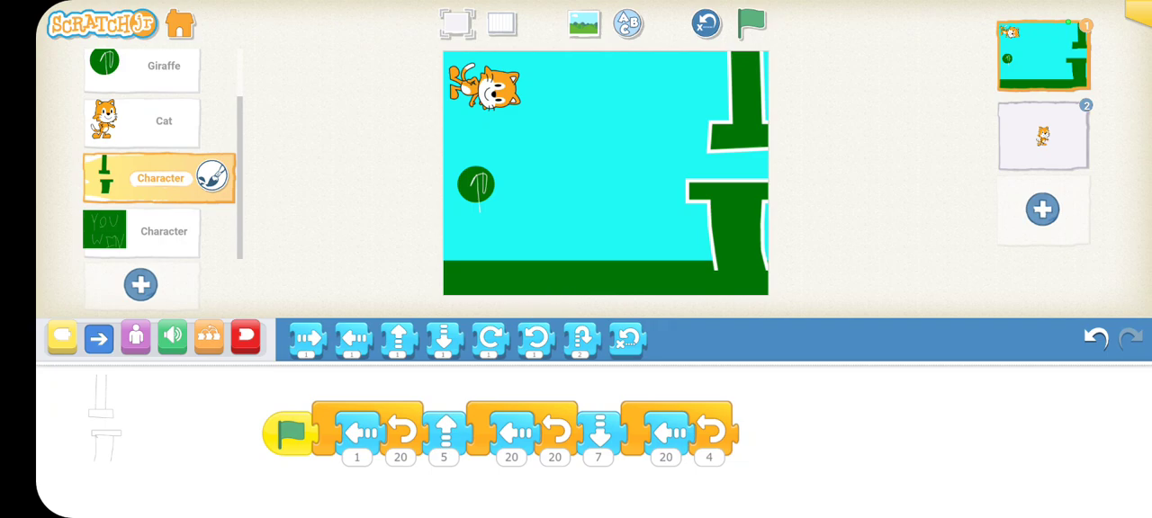
left_click(751, 23)
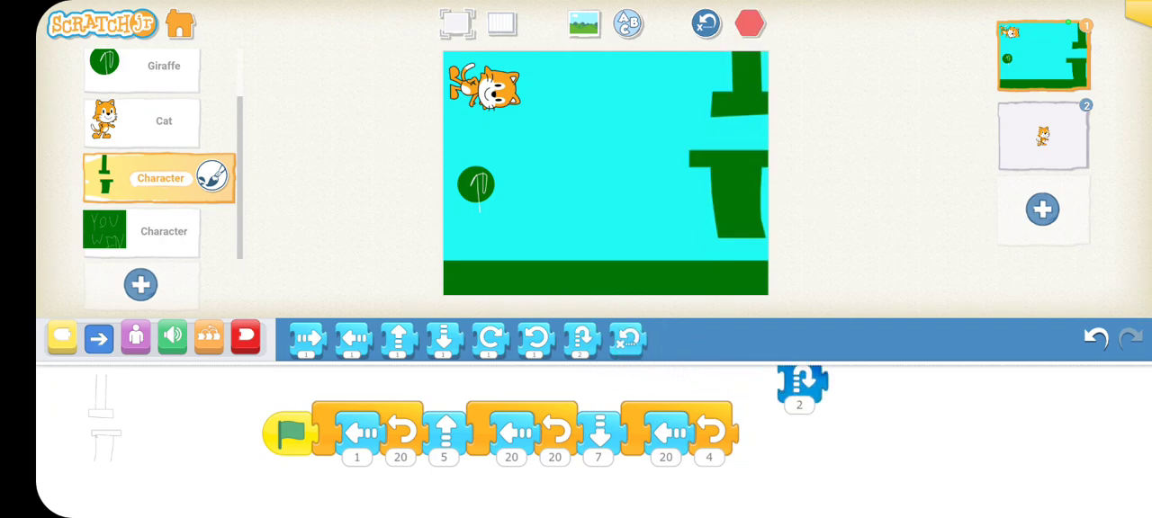
left_click(749, 23)
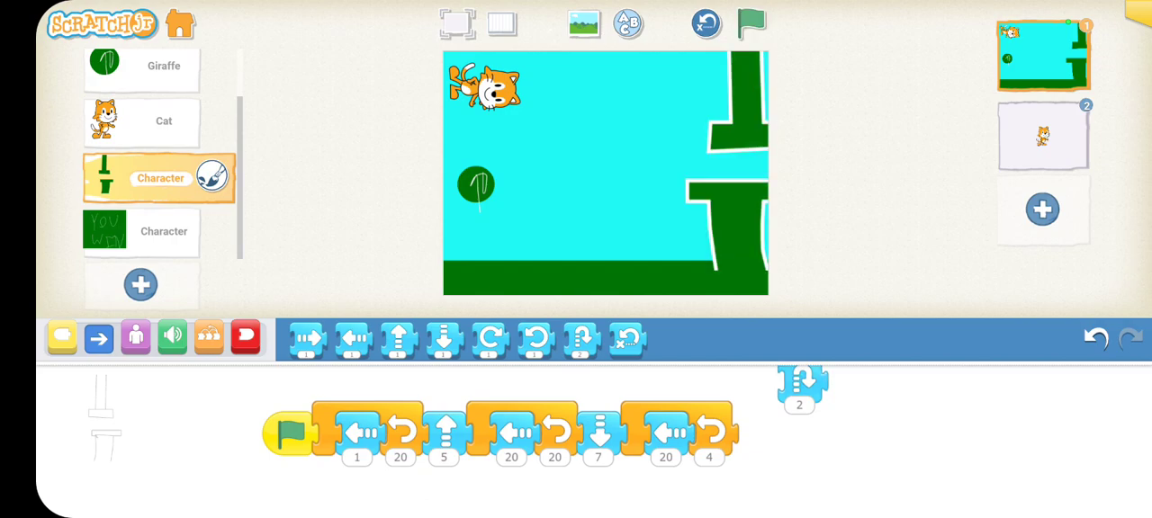
left_click(750, 24)
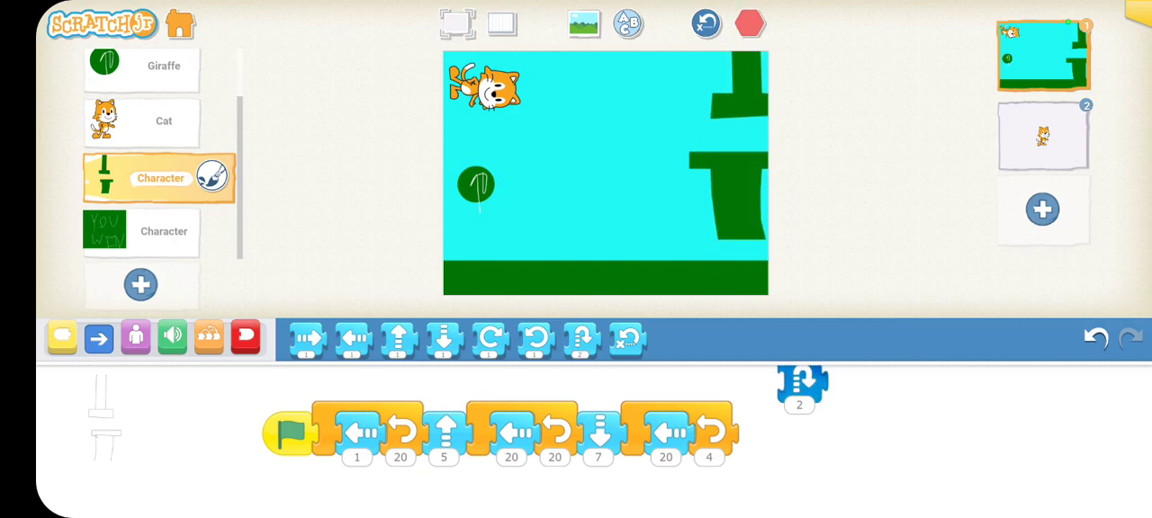
left_click(749, 24)
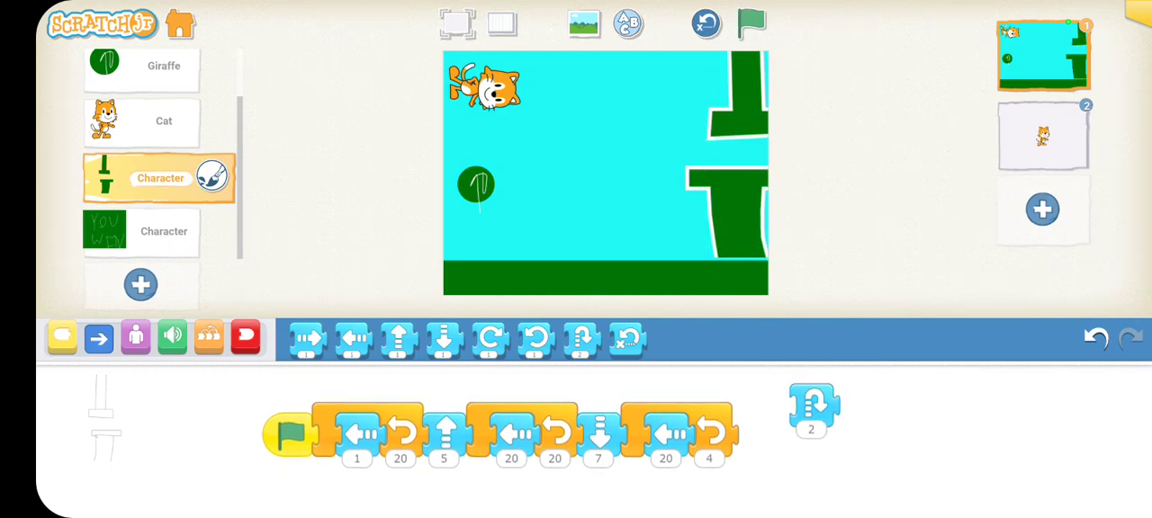
left_click(751, 24)
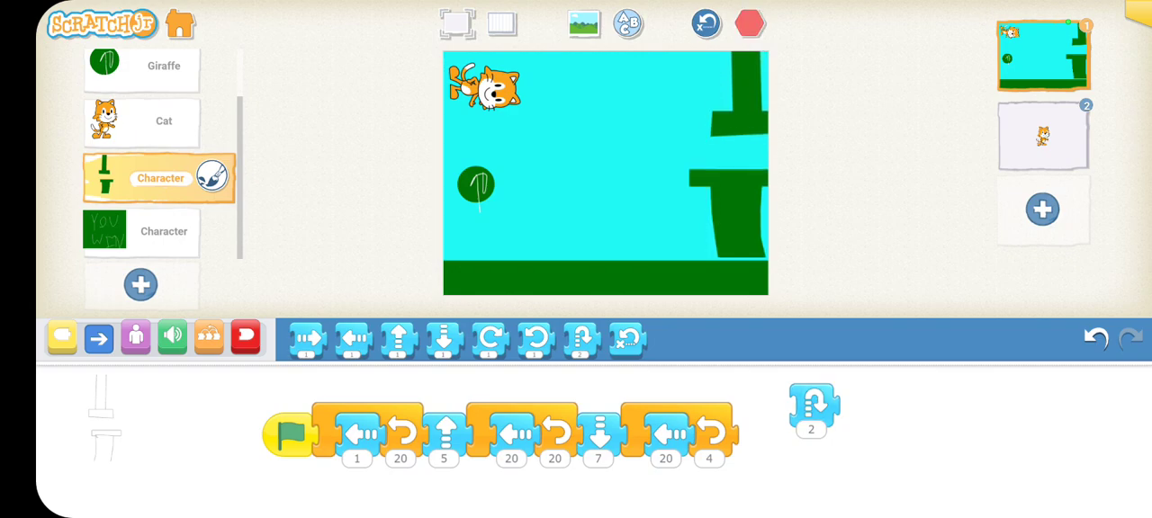
left_click(749, 23)
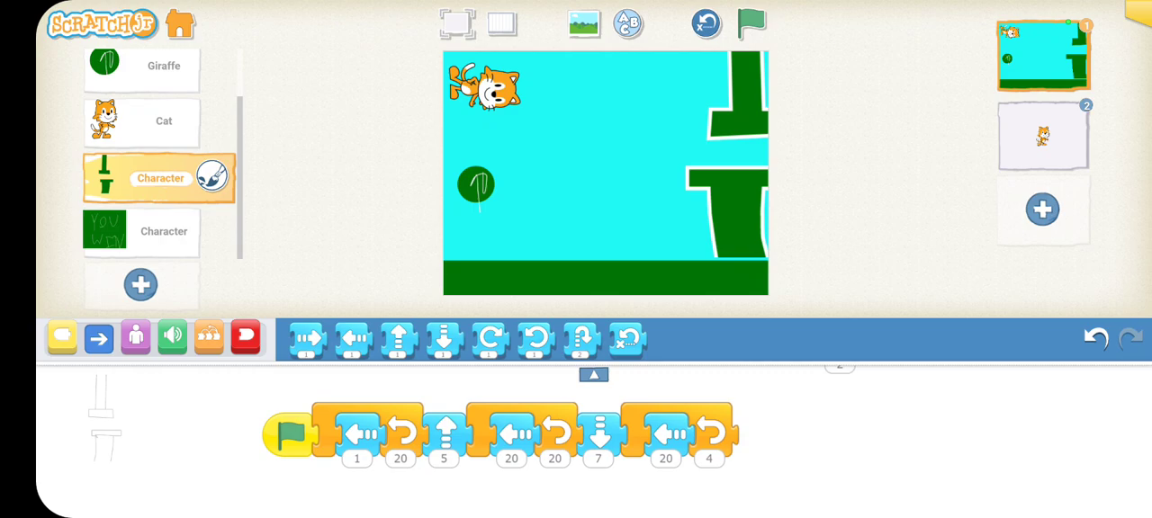
left_click(140, 66)
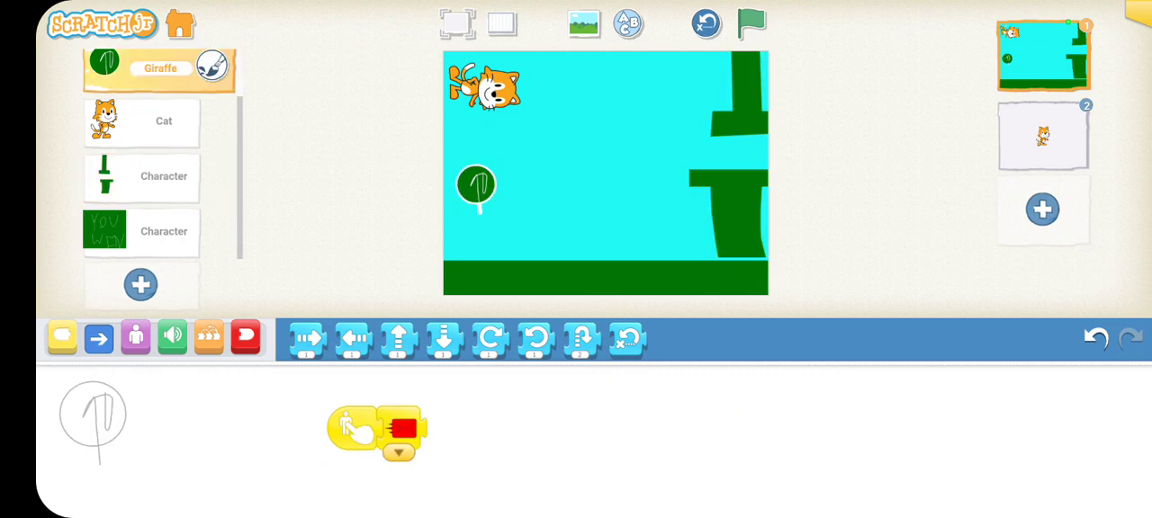
Review the YOU WIN and cat scripts, test the game, and start a beak outline
left_click(140, 232)
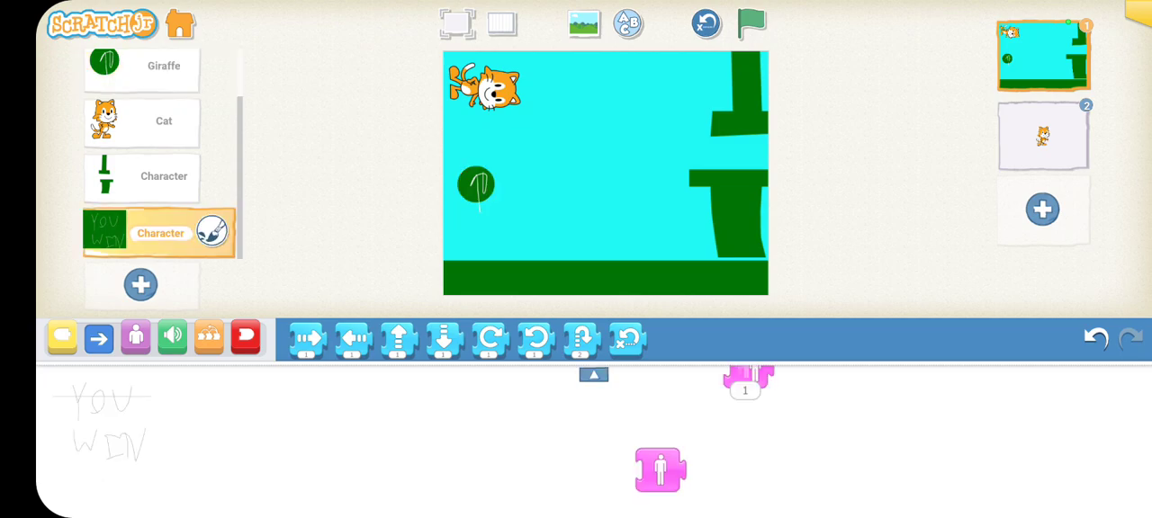
left_click(141, 122)
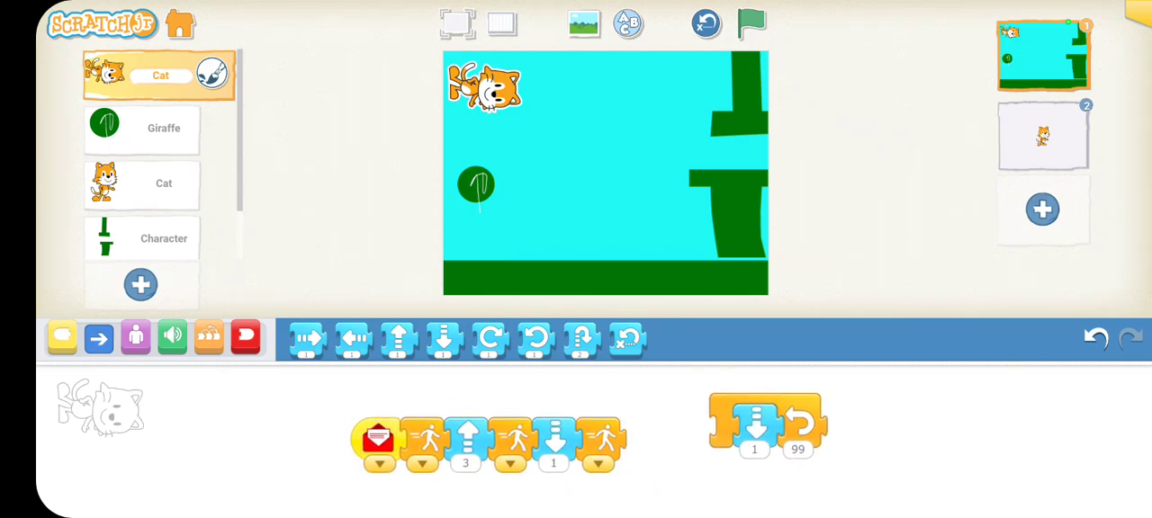
left_click(751, 24)
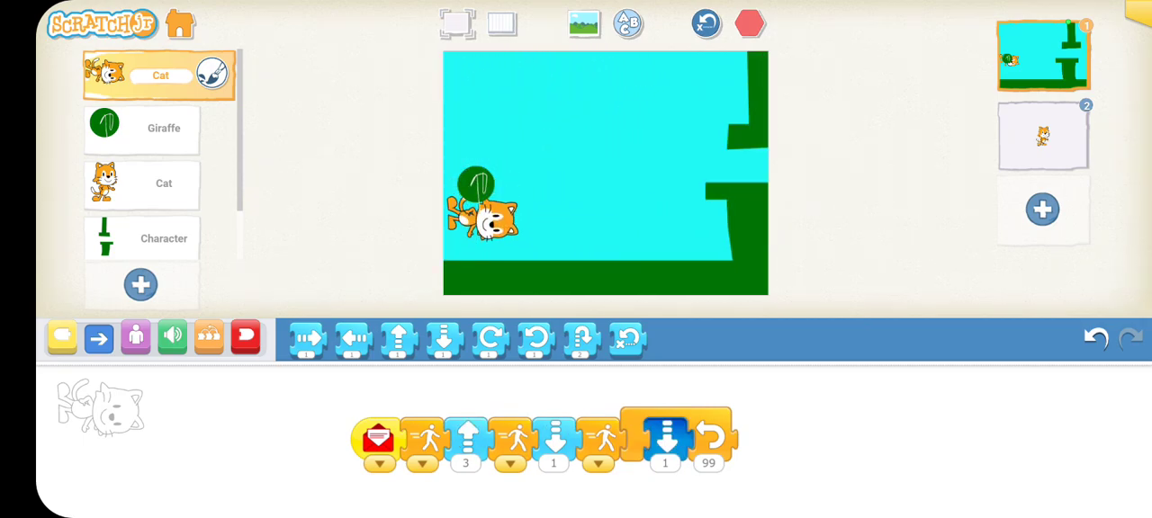
left_click(465, 441)
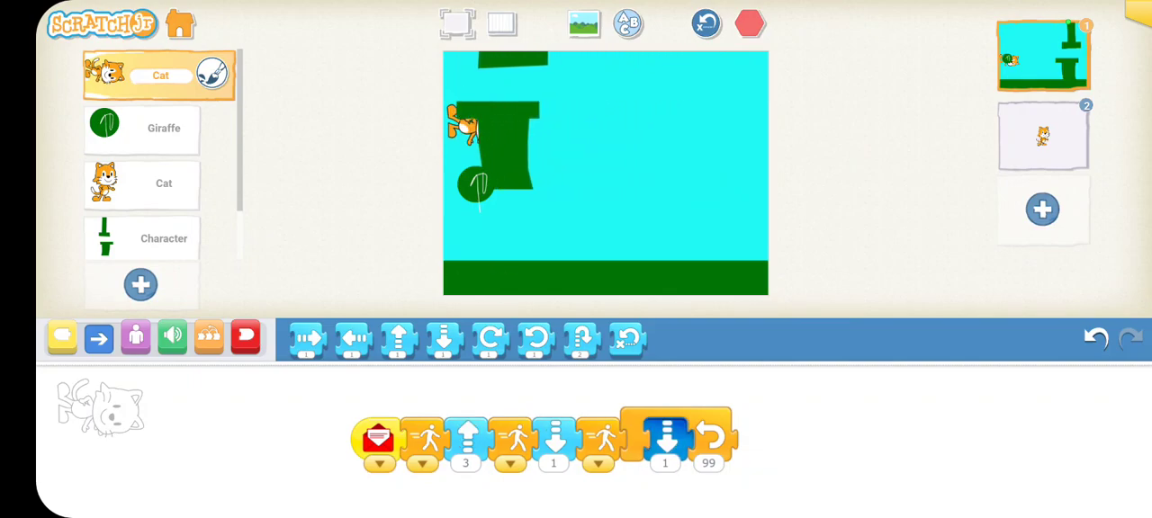
left_click(751, 23)
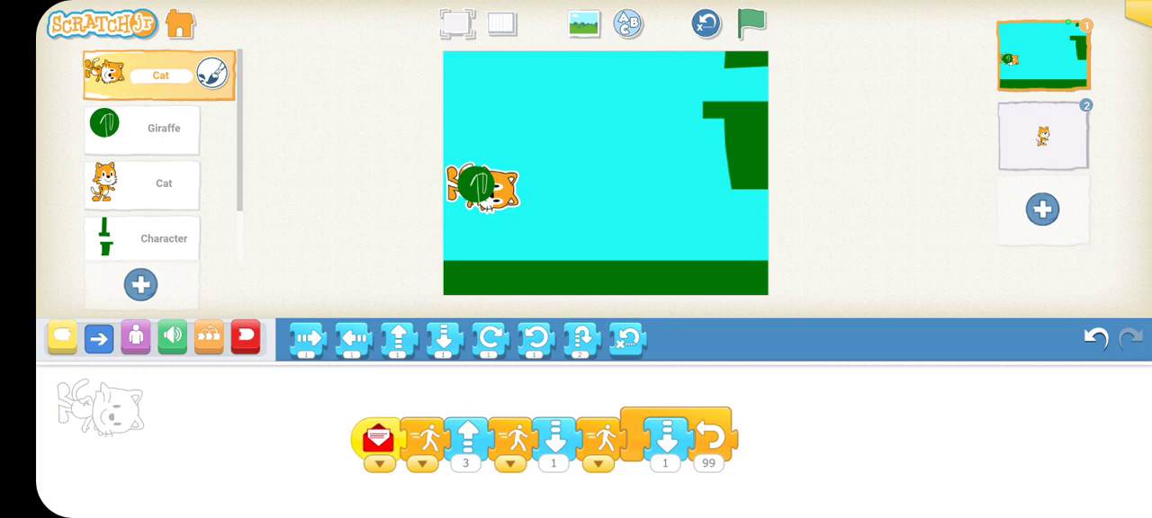
left_click(212, 73)
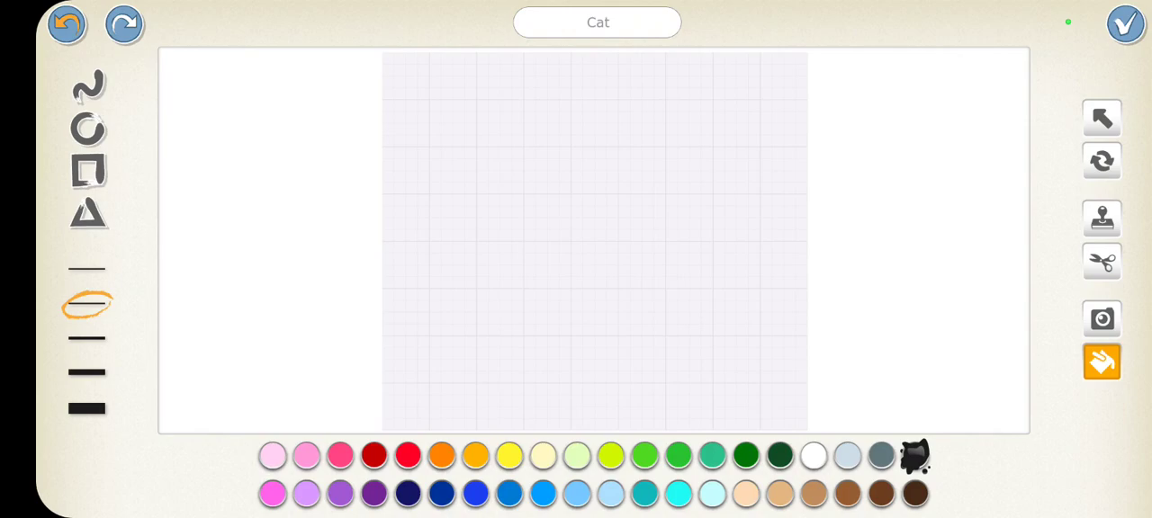
left_click_drag(549, 245, 652, 261)
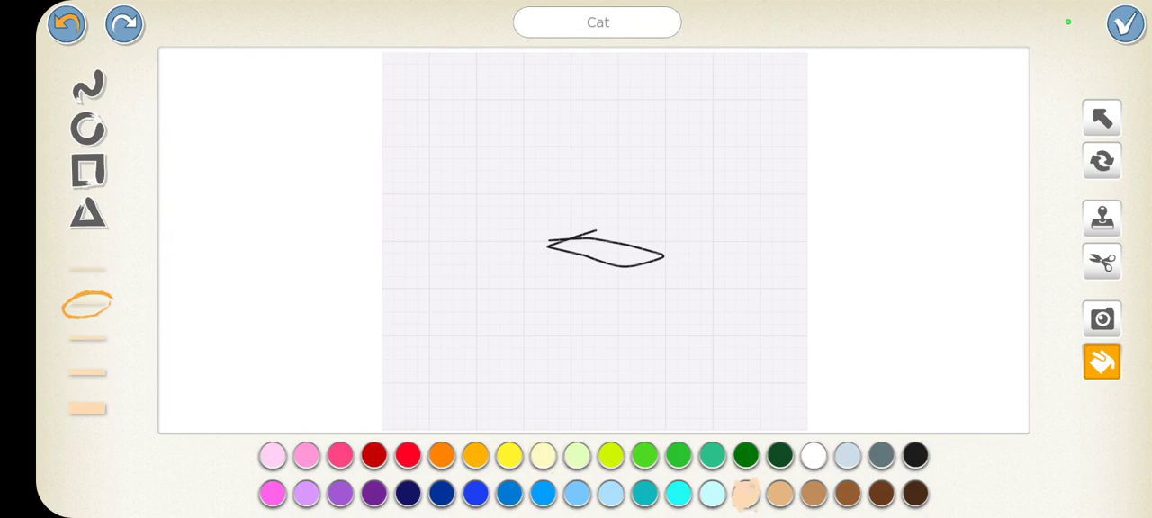
Fill the beak shape dark green, save it, and test-run the game
left_click(778, 454)
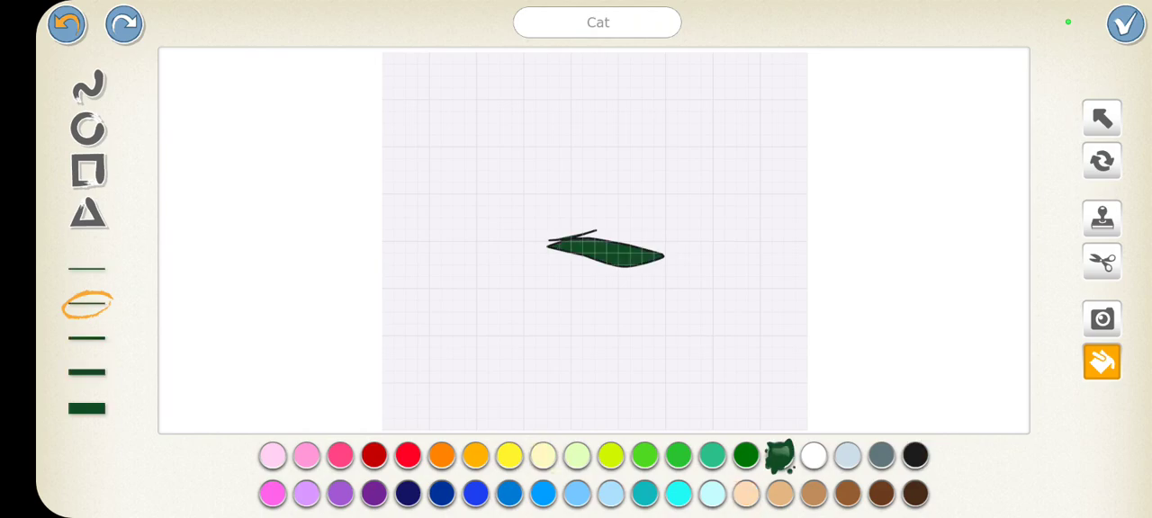
left_click(1125, 24)
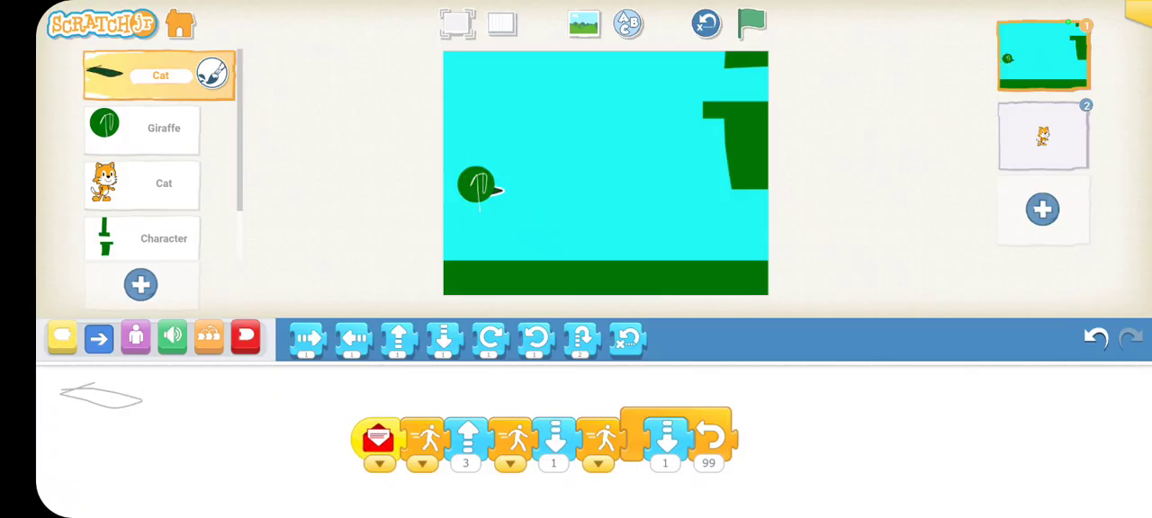
left_click(750, 24)
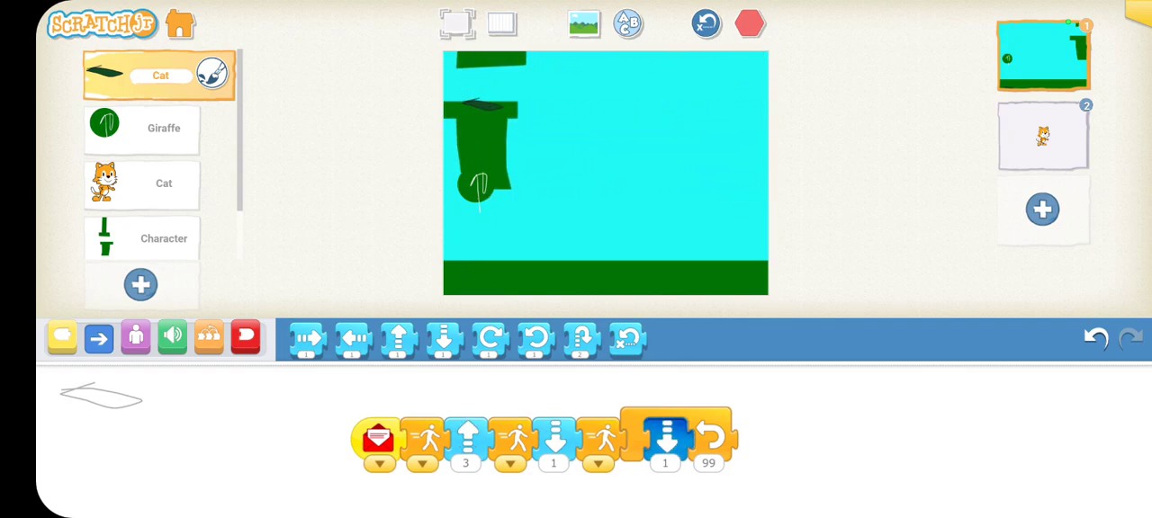
left_click(750, 23)
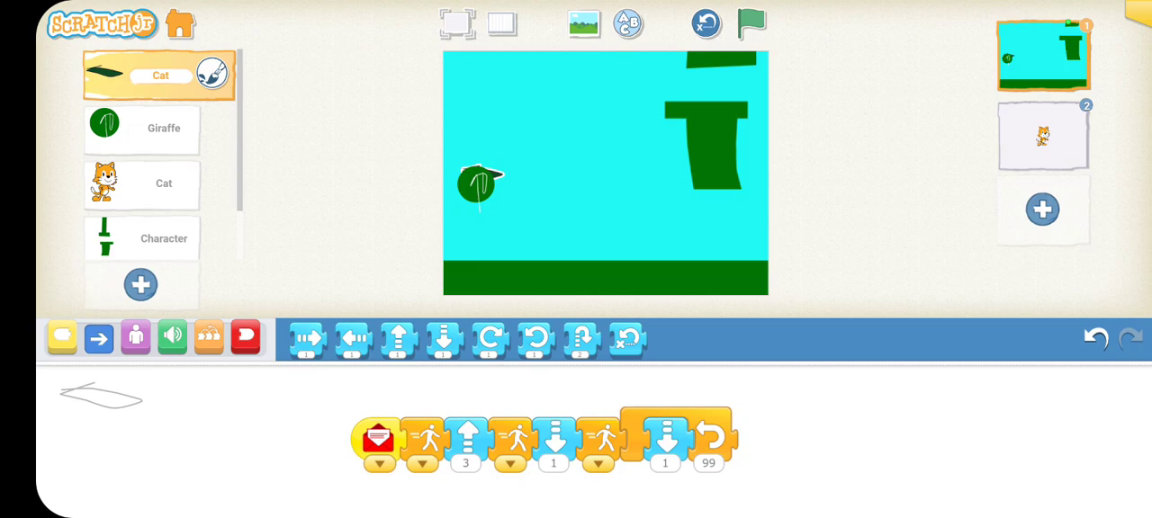
scroll("down", 3)
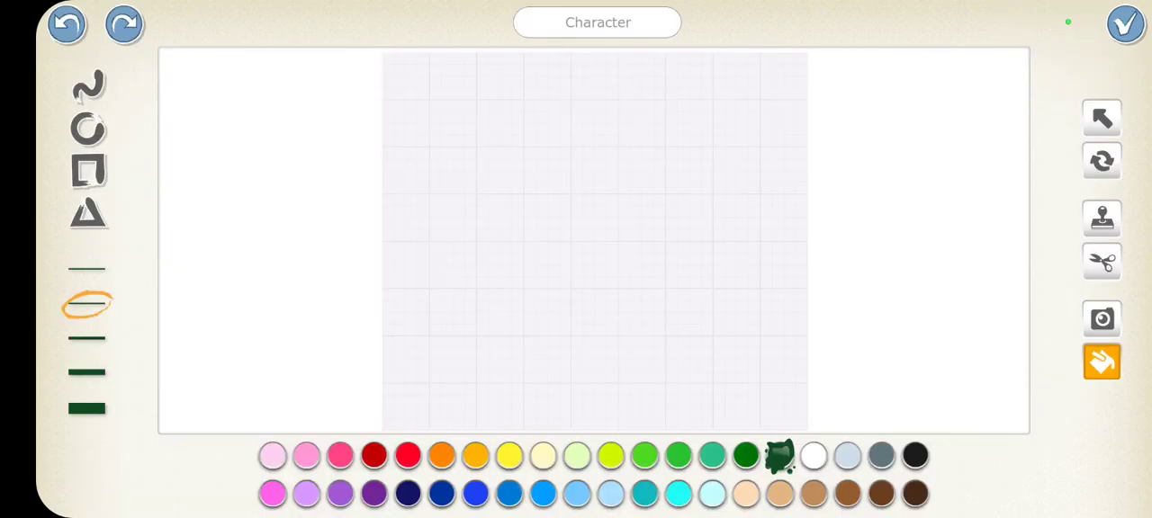
Draw a black horizontal line as a new character and save it
left_click(915, 455)
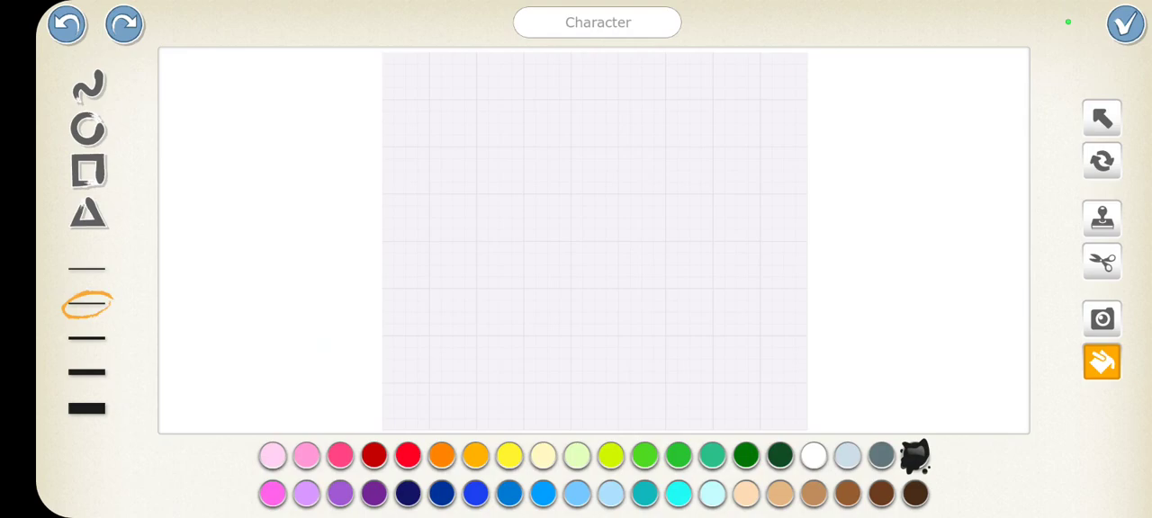
left_click_drag(383, 247, 506, 248)
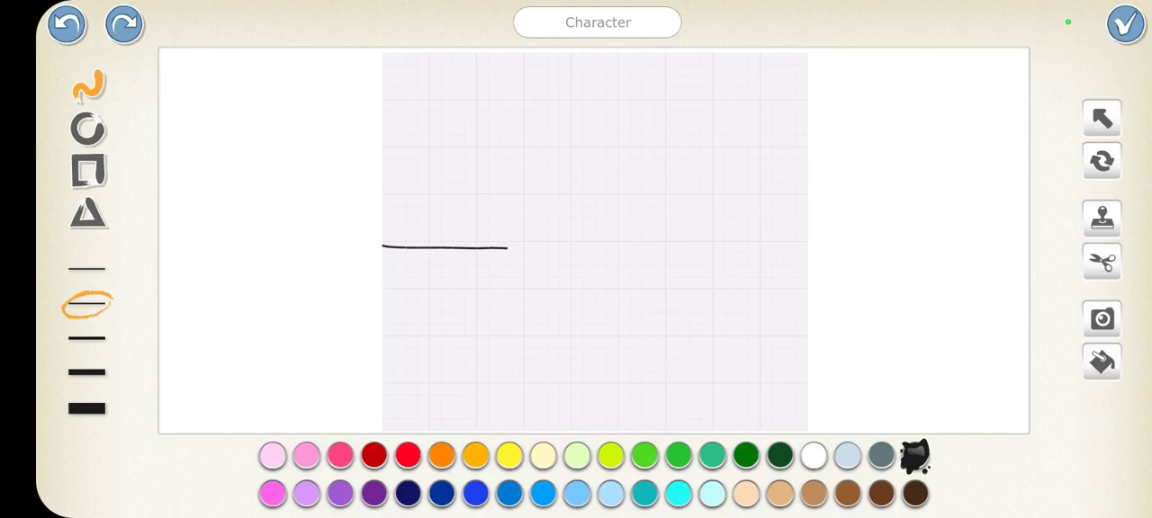
left_click(1125, 23)
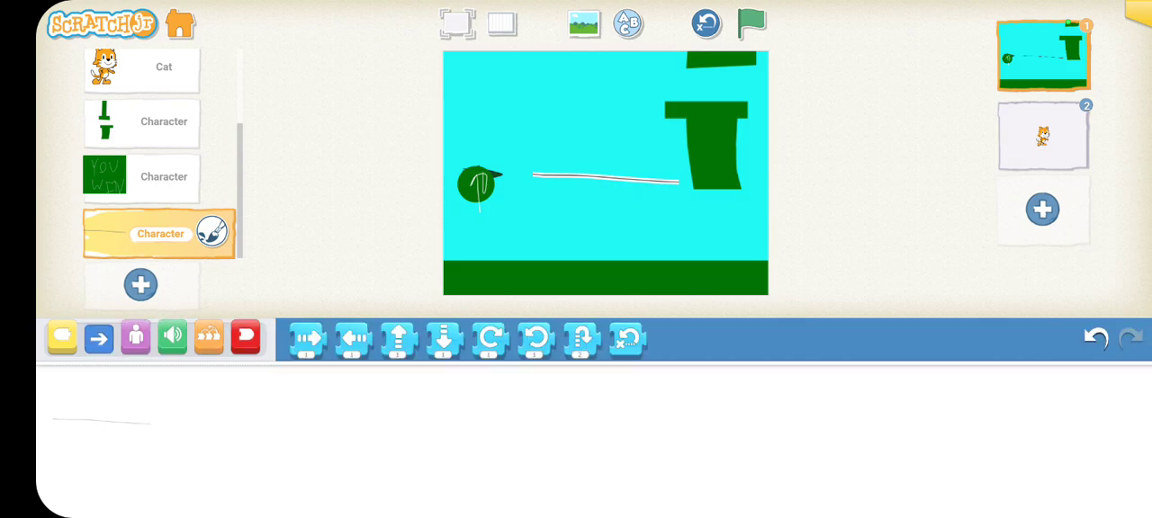
Give the line's script a size-change block, then erase the line drawing
left_click(134, 337)
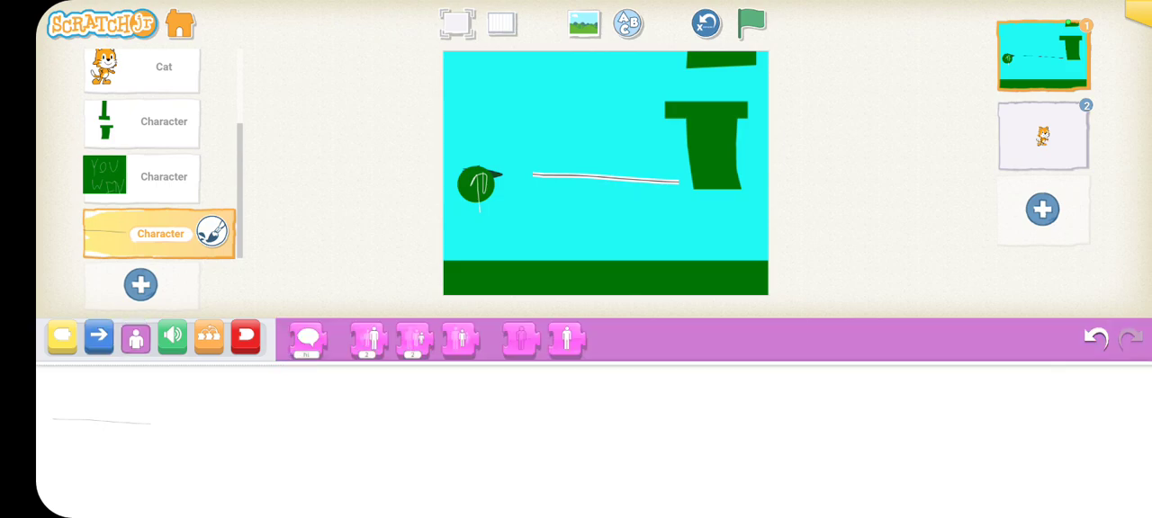
left_click(246, 338)
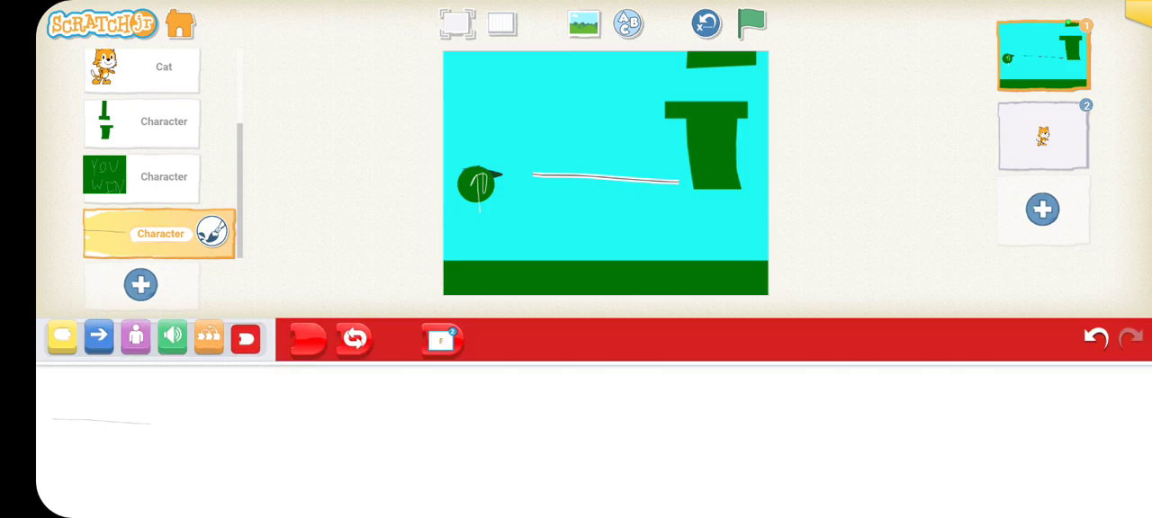
left_click(172, 338)
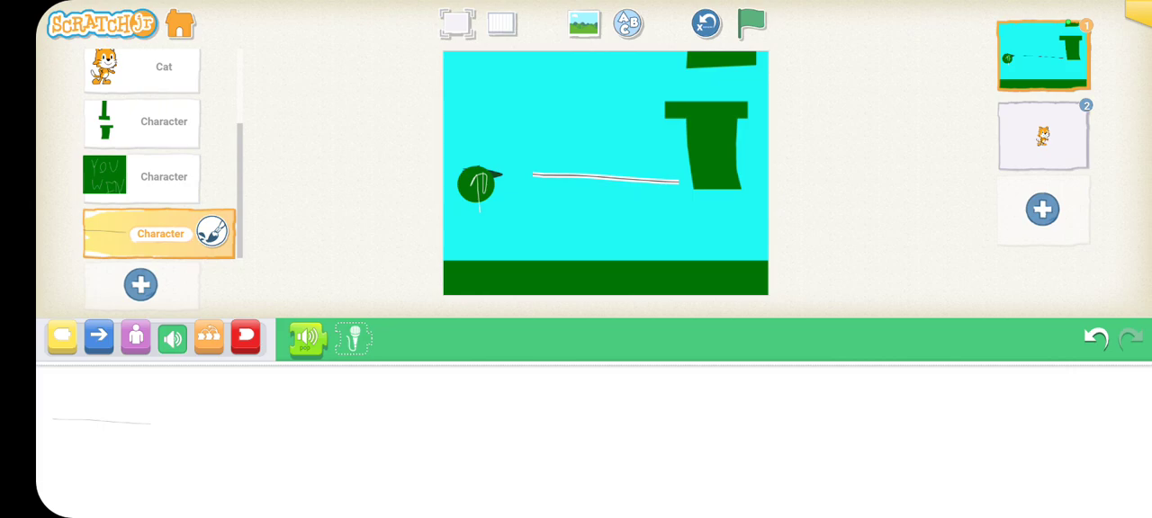
left_click(135, 338)
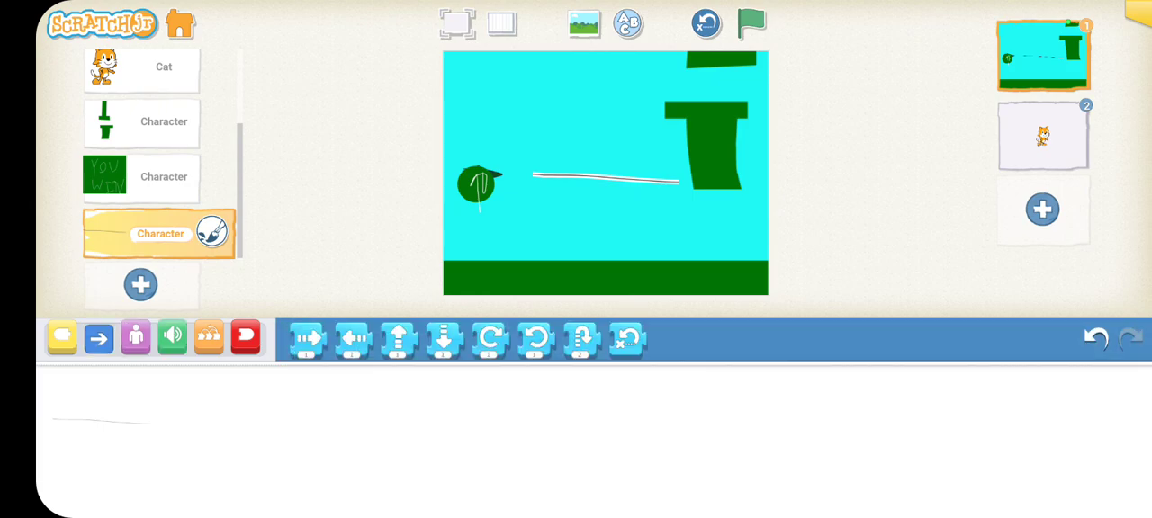
left_click(135, 336)
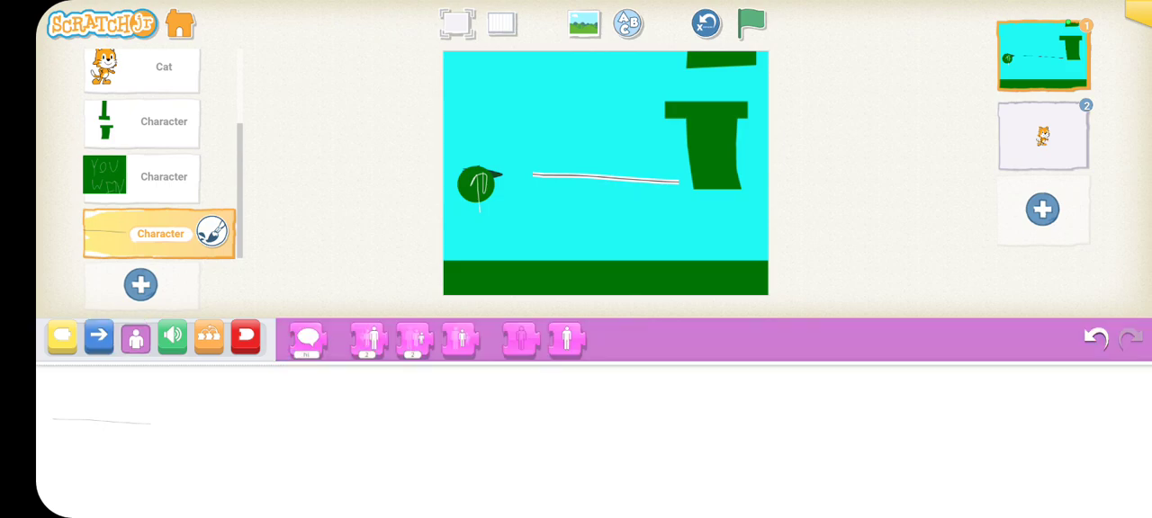
left_click_drag(413, 340, 413, 450)
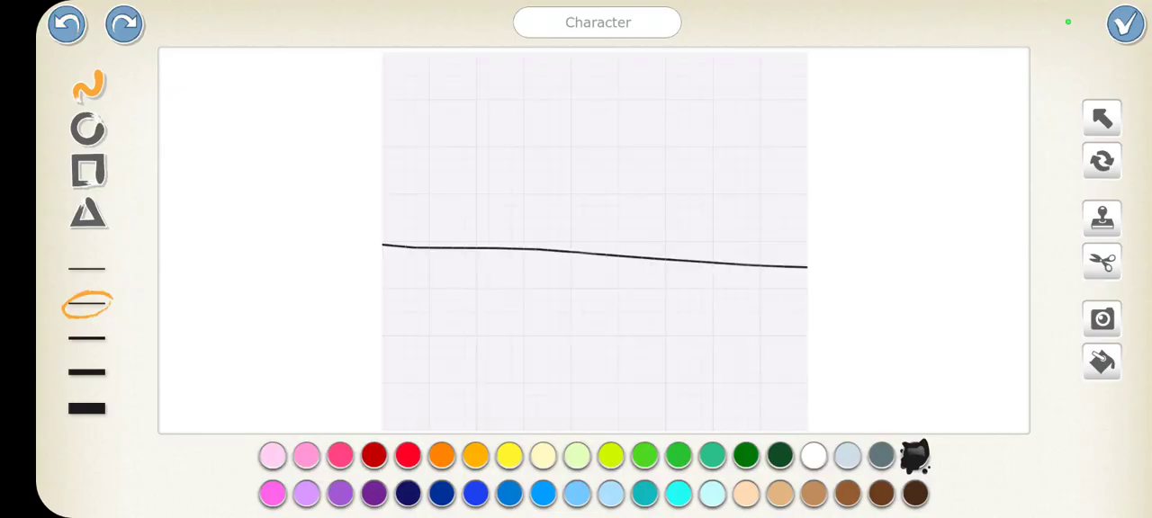
left_click(1101, 261)
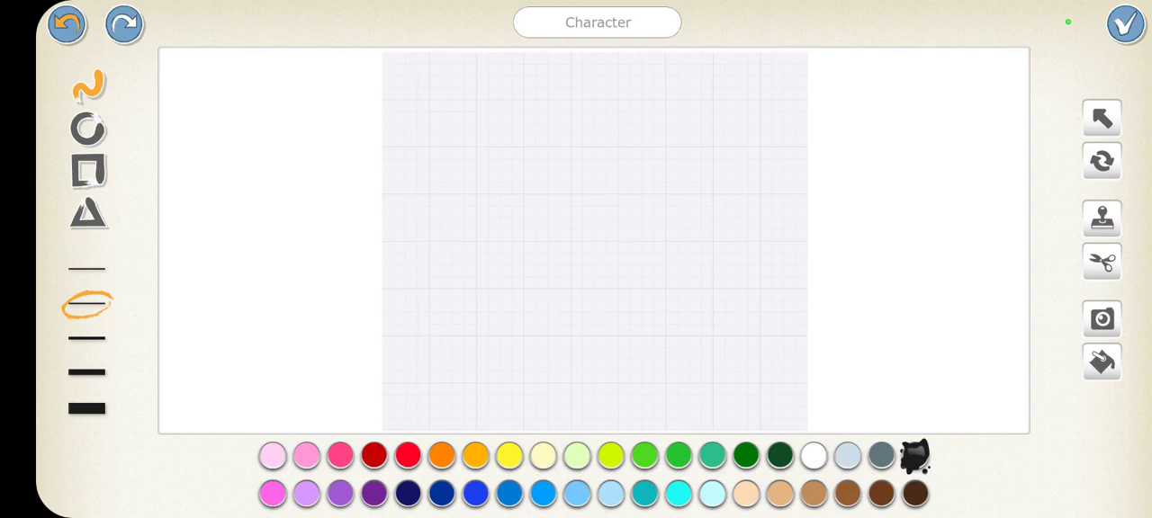
left_click(1125, 23)
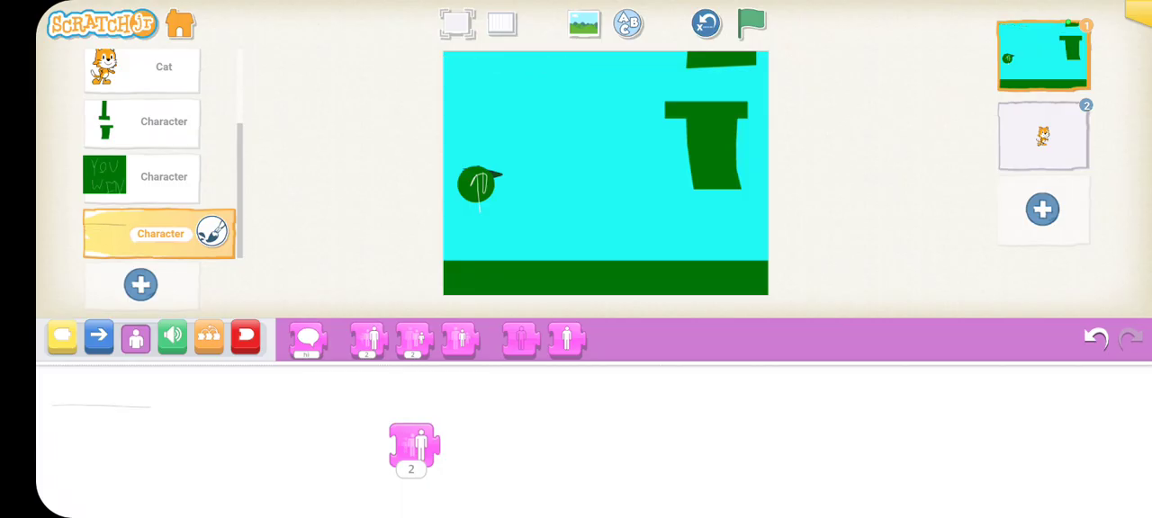
Chain Move Down 1 and Move Up 1 after Grow 2, and add a Start on Bump trigger
left_click(99, 338)
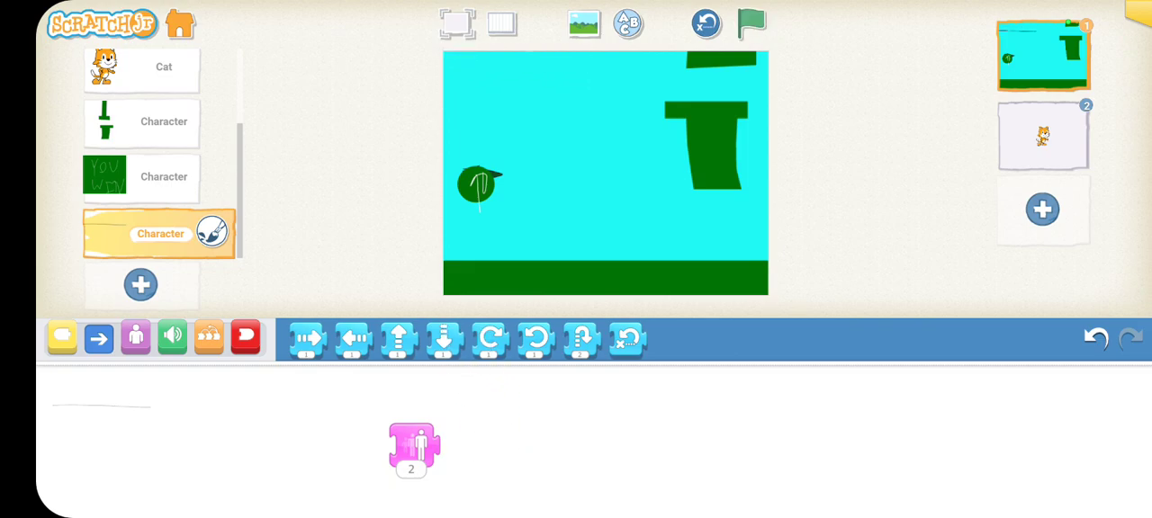
mouse_move(443, 340)
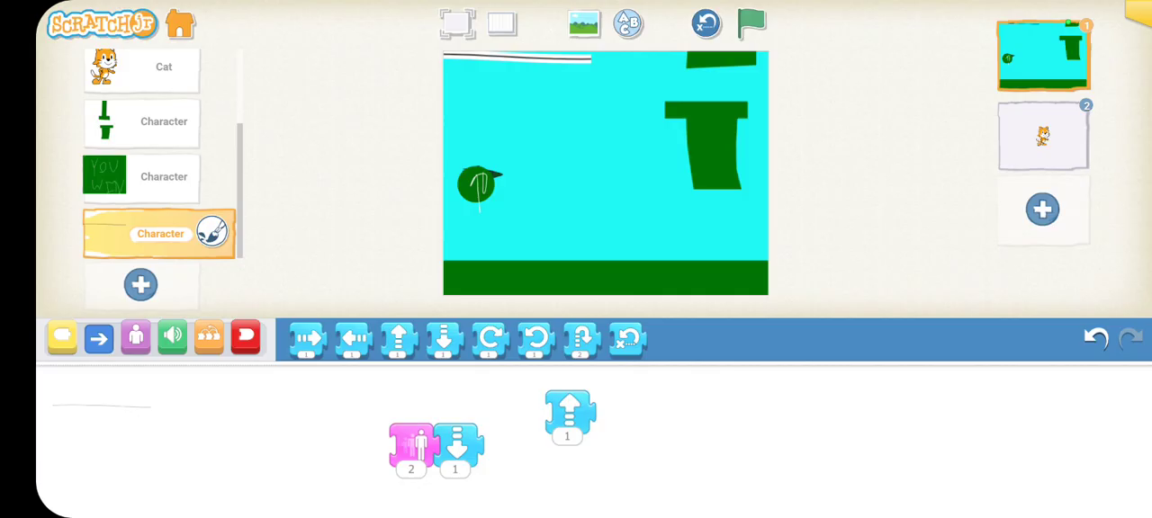
left_click(583, 23)
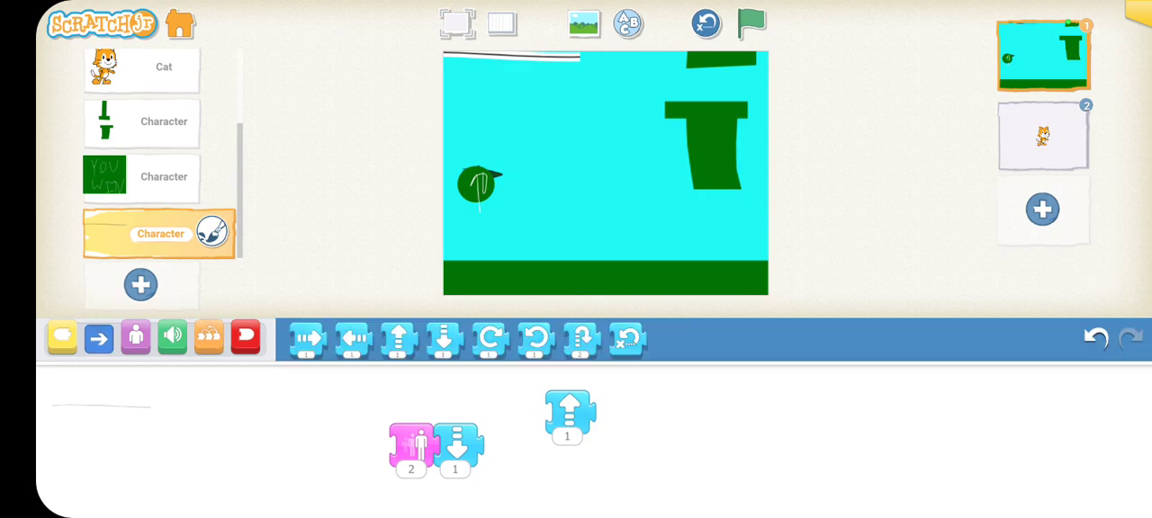
left_click(62, 337)
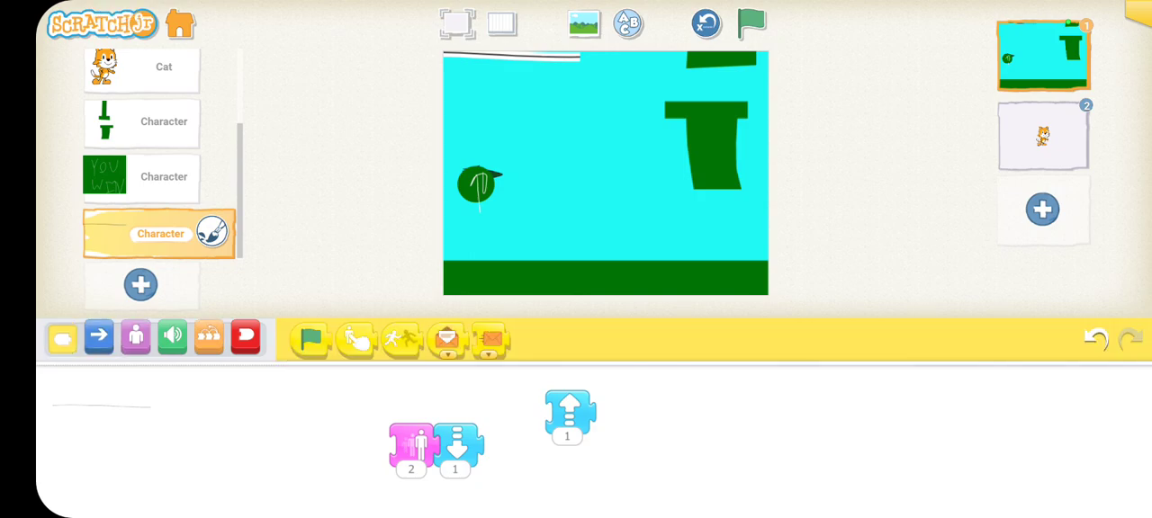
left_click(401, 339)
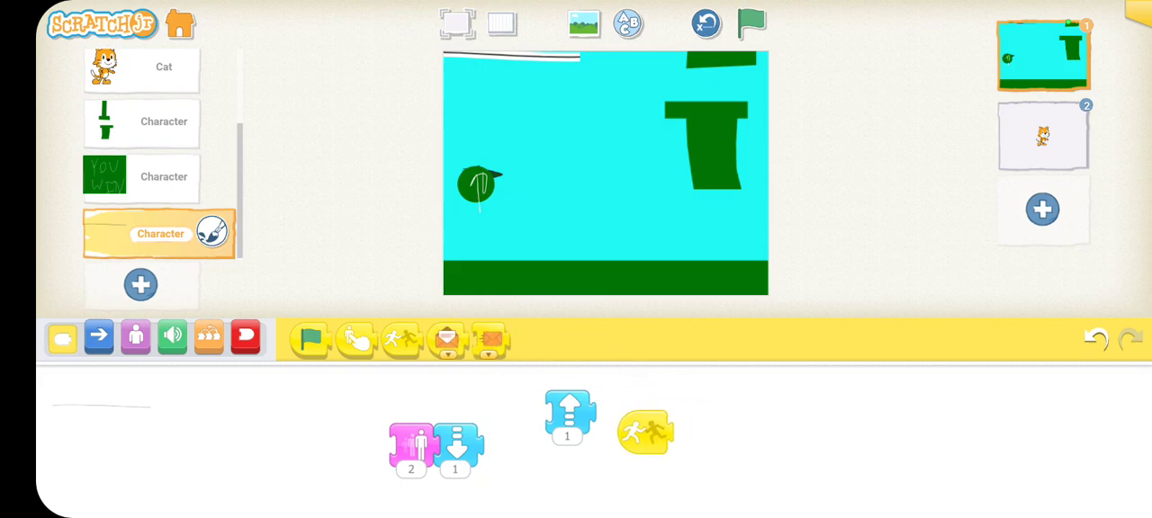
left_click_drag(569, 416, 514, 447)
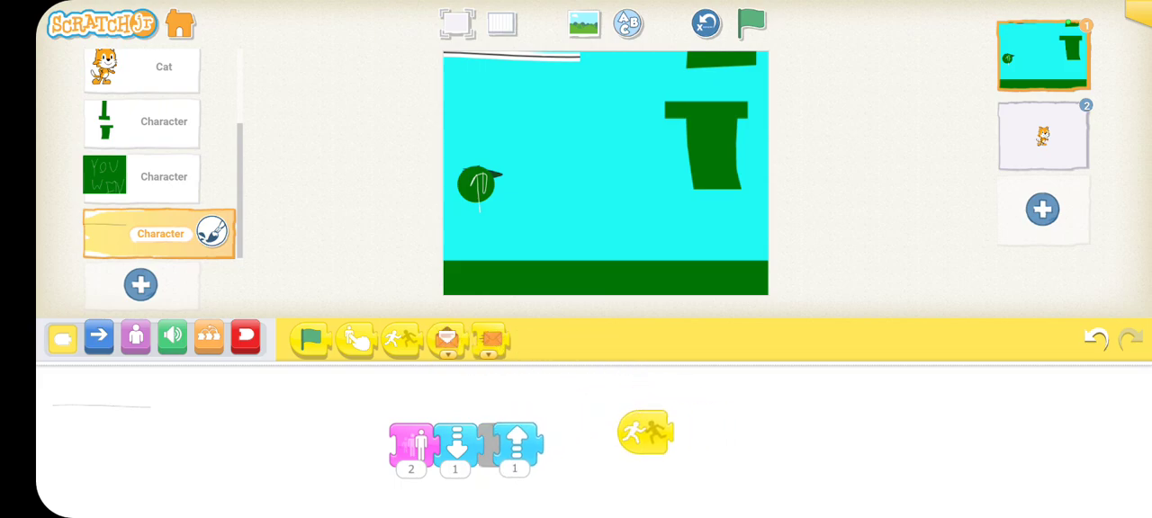
left_click_drag(514, 450, 499, 449)
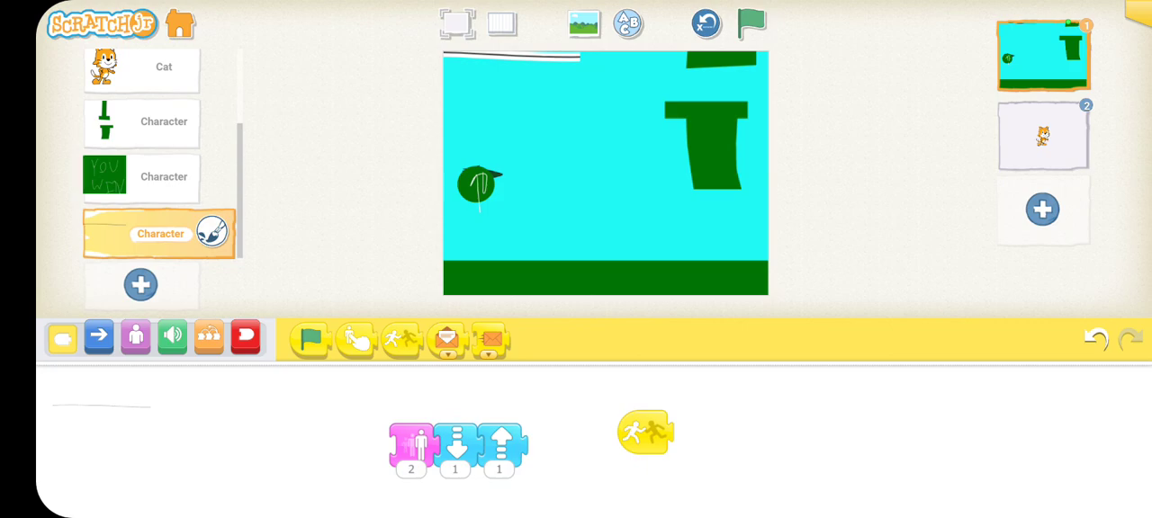